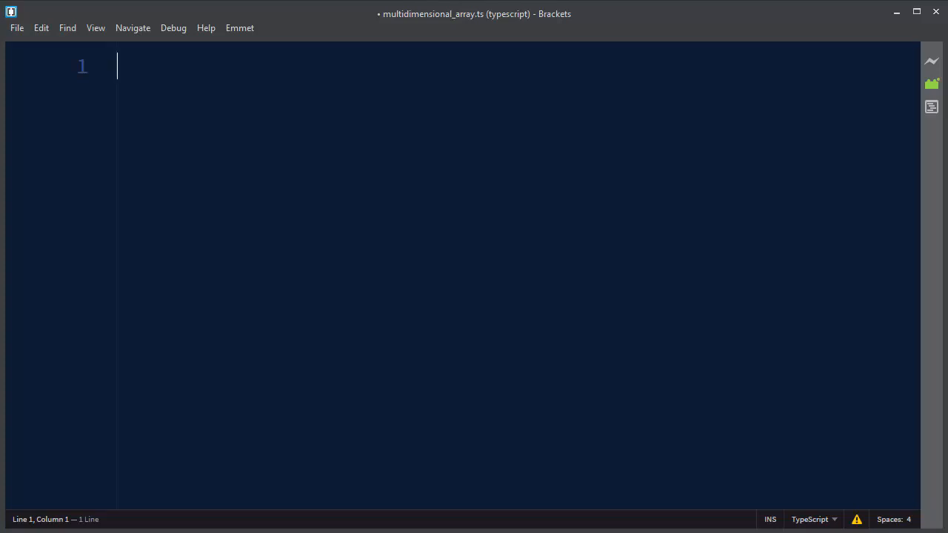
mouse_move(592, 362)
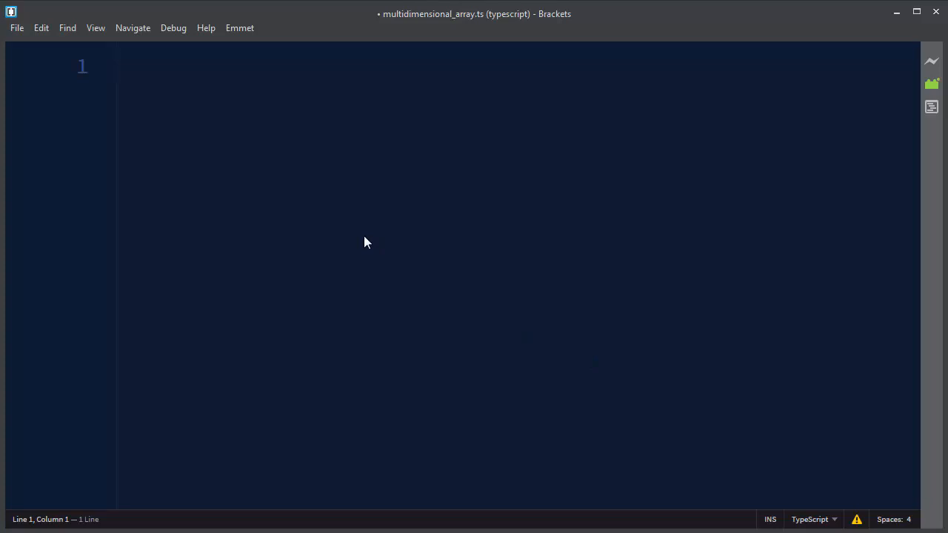
Declare 'var matrix: number[][] = new Array();' on line 1, followed by blank lines.
text(var m)
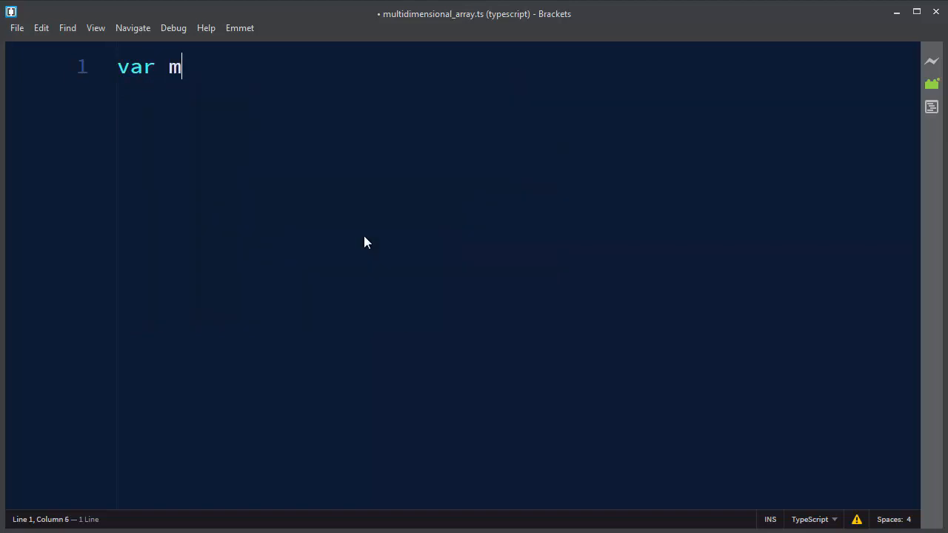
text(atrix)
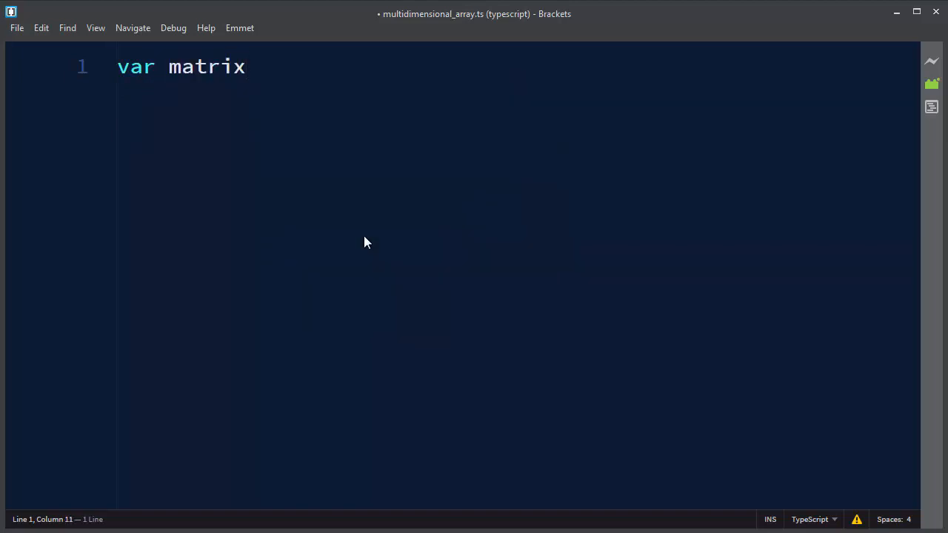
text(: numbver)
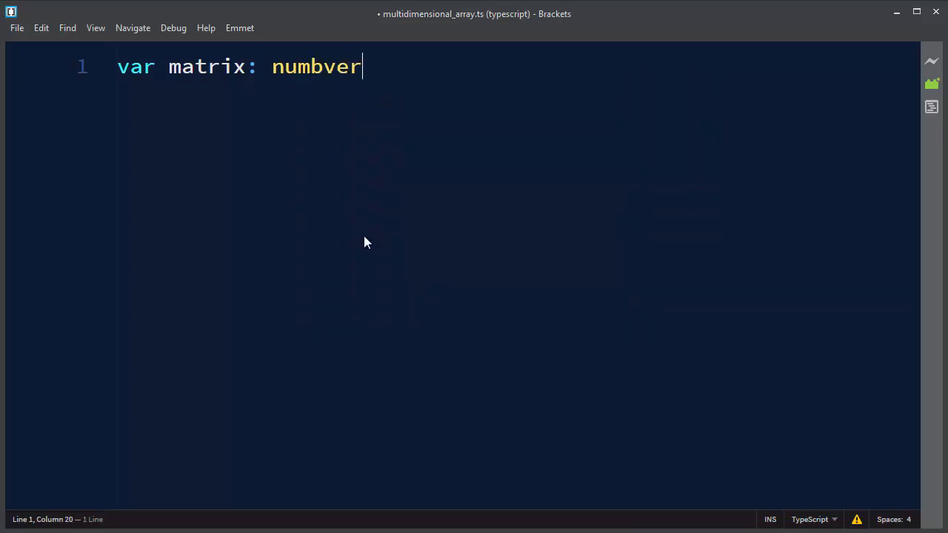
text(number[][])
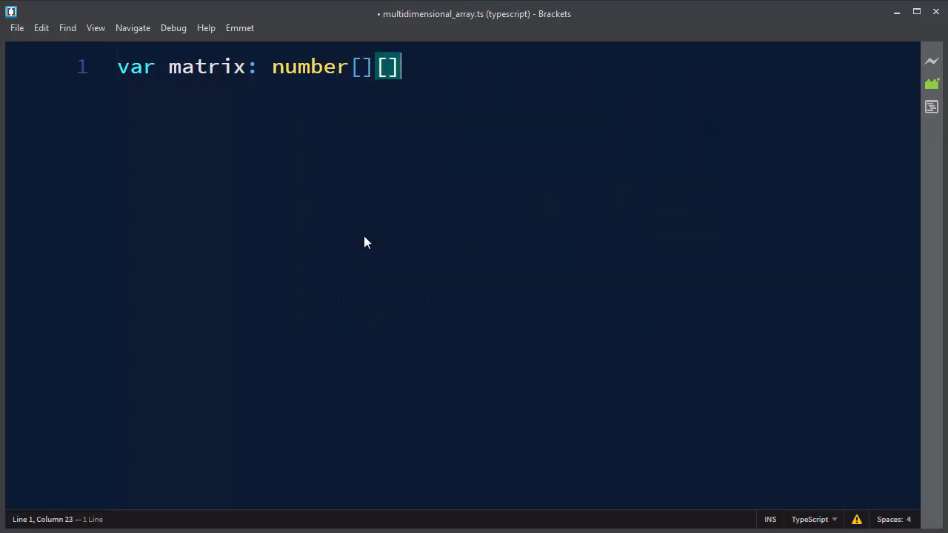
text(:)
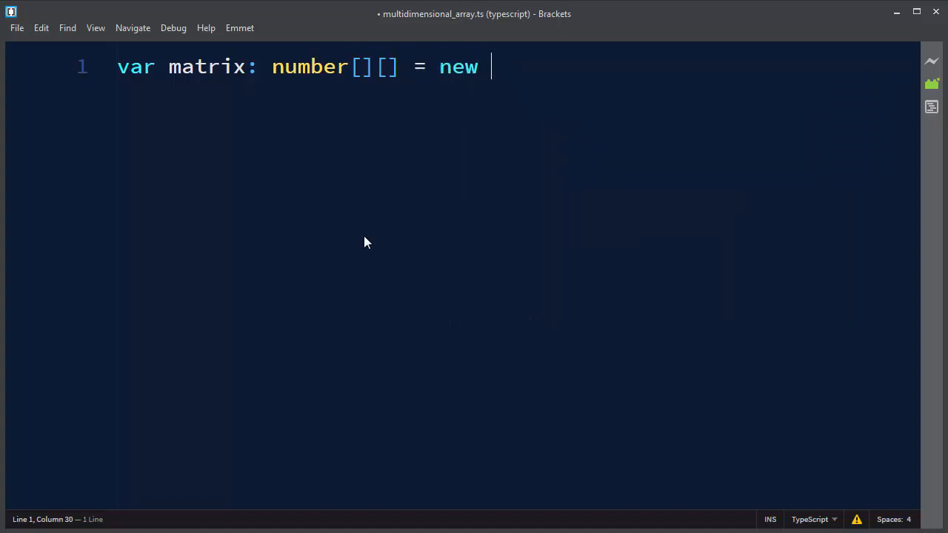
text(Array())
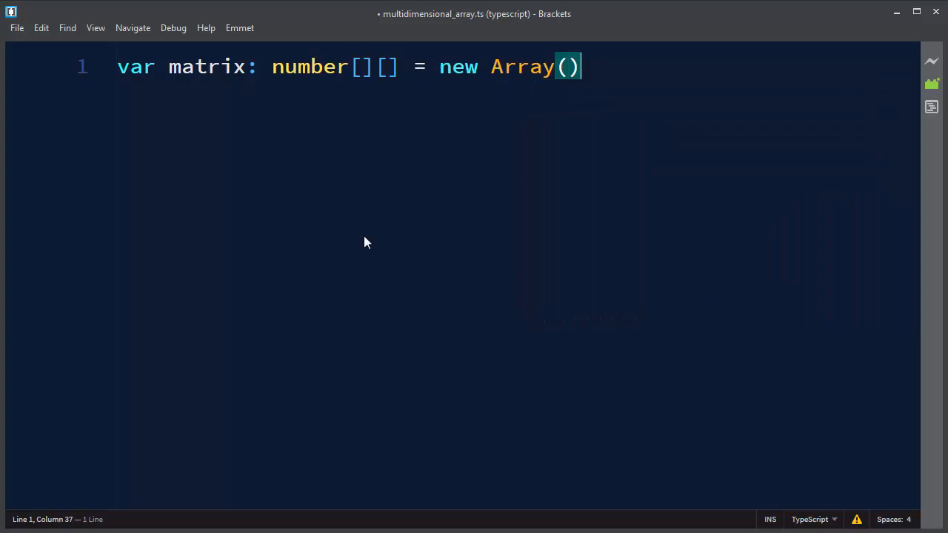
text(;)
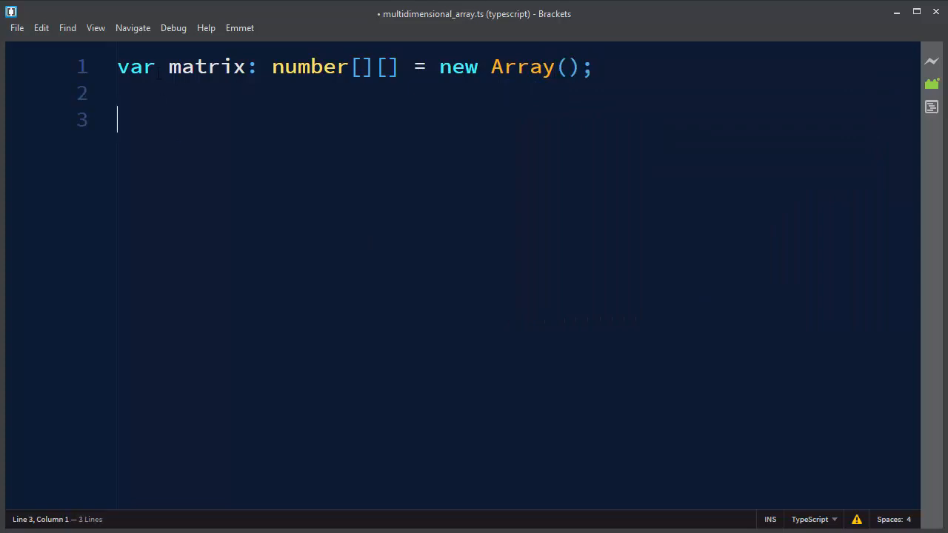
double_click(207, 67)
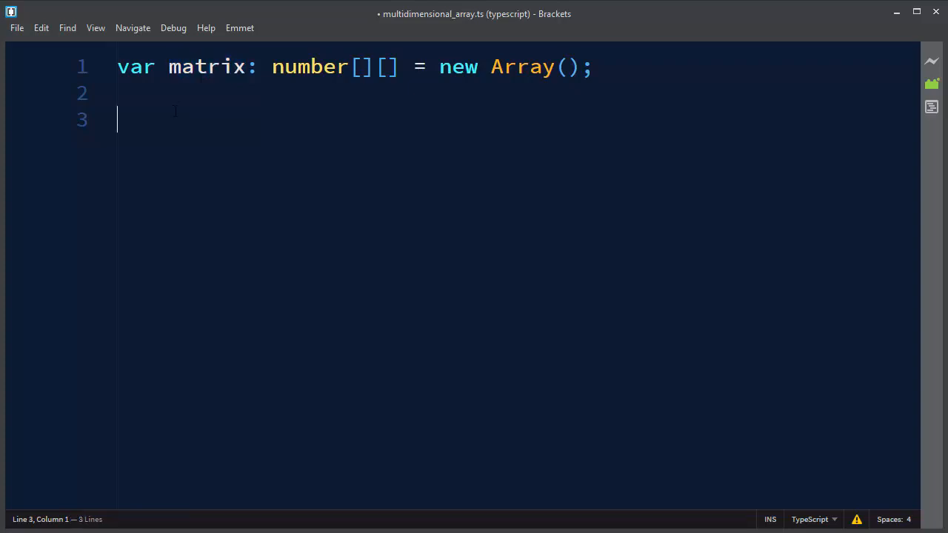
Write the first row push call, matrix.push([1,2,3]);.
text(matrix.)
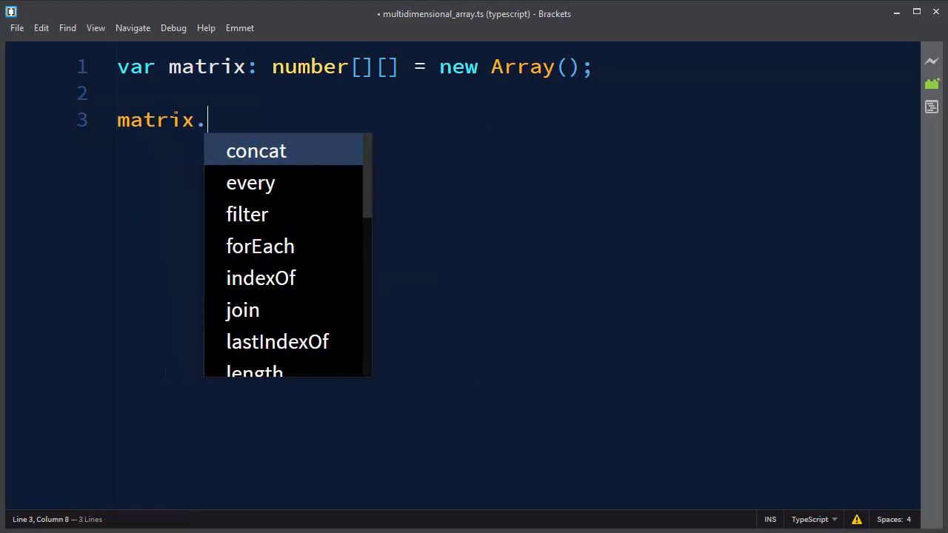
text(push()
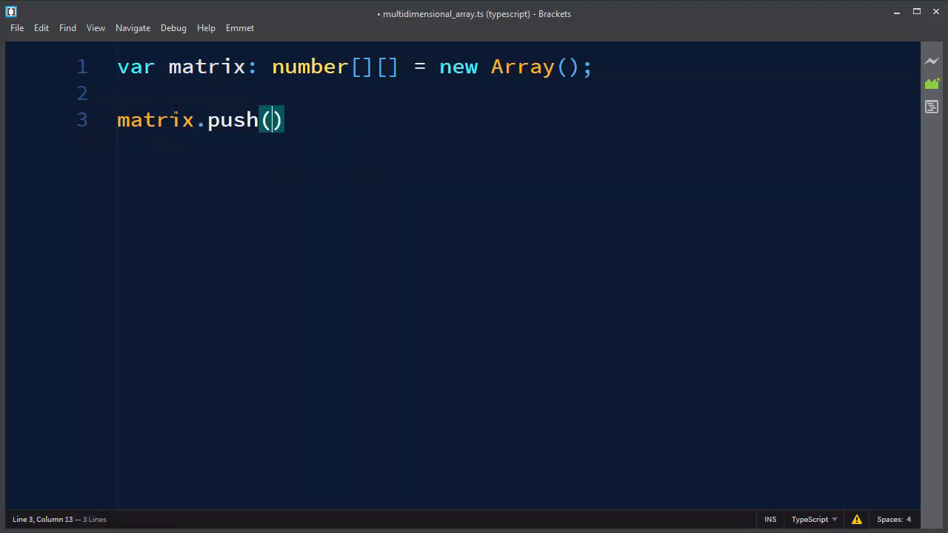
text([])
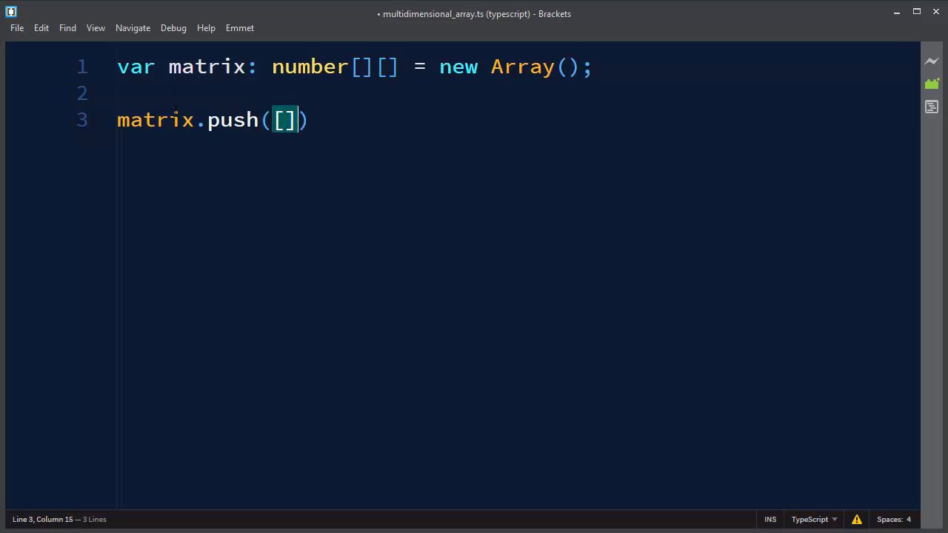
key(Left)
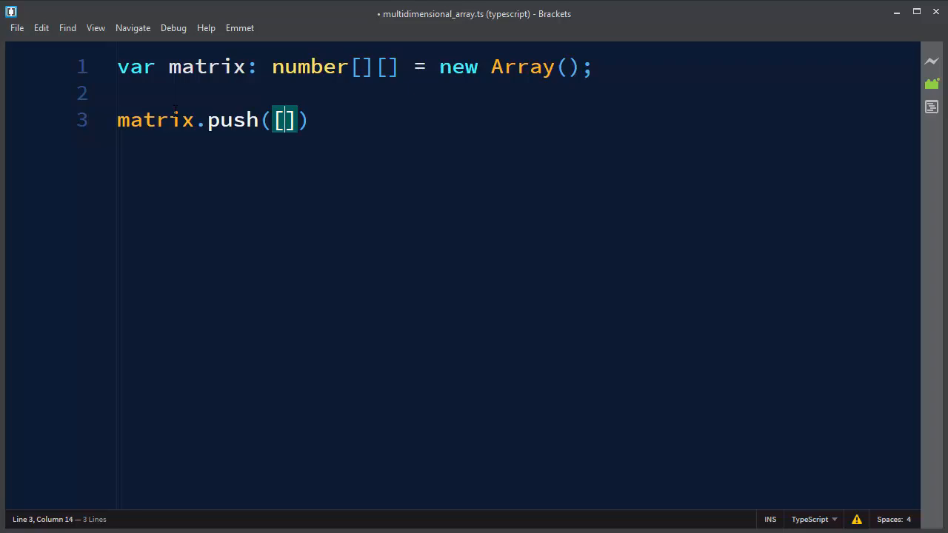
text(1,2,3)
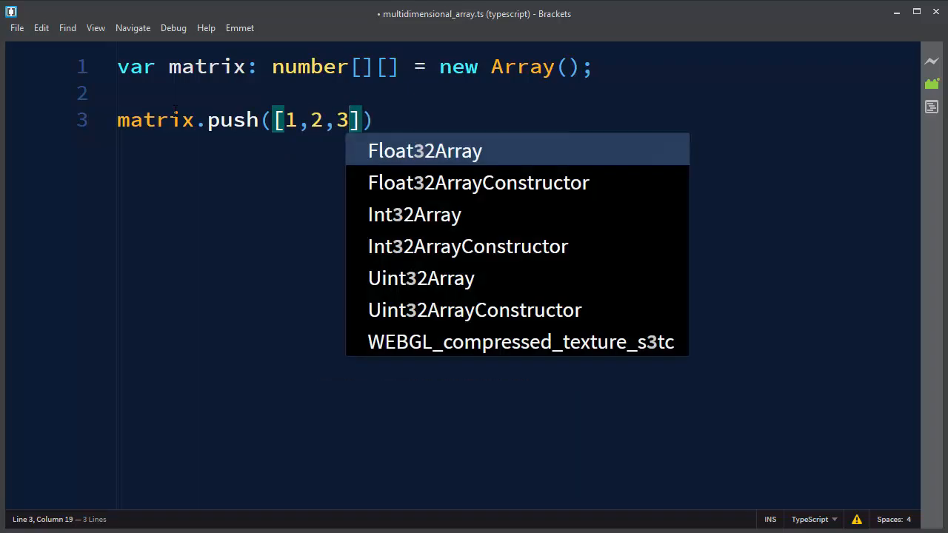
text(;)
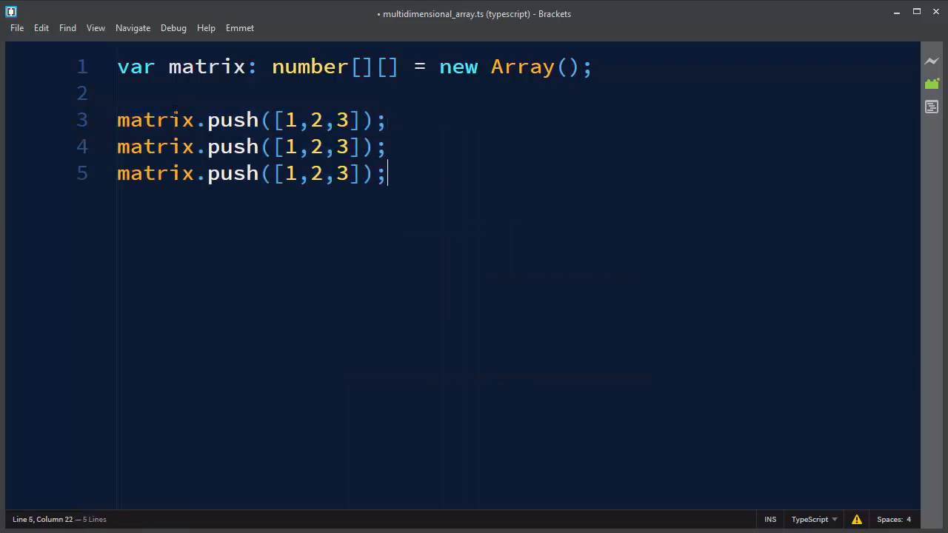
Change the second and third push lines to [4,5,6] and [7,8,9], and add a 3x3 note.
click(309, 147)
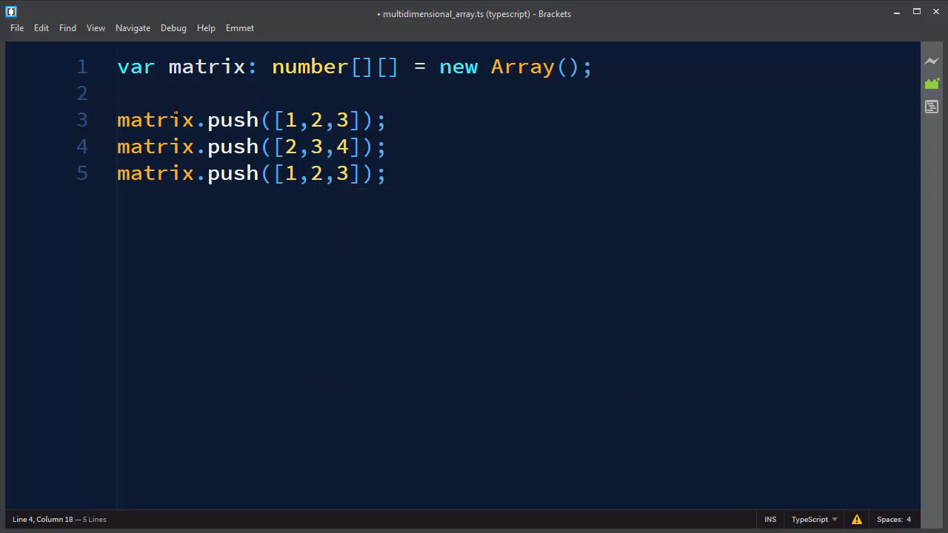
click(300, 147)
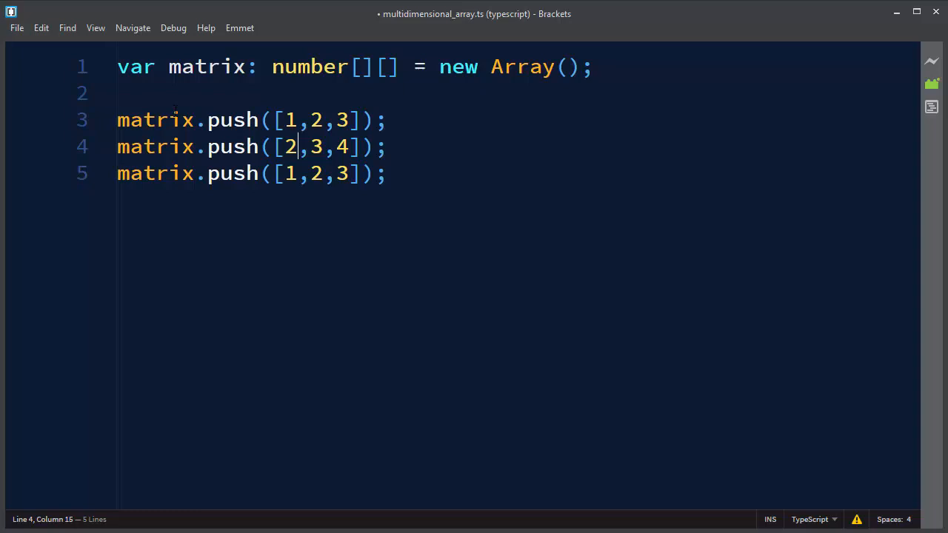
text(4)
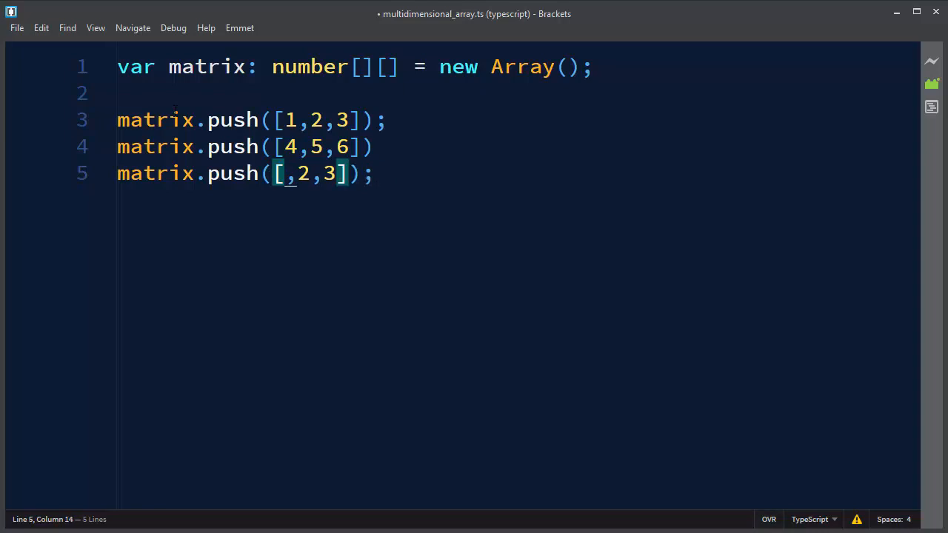
text(7)
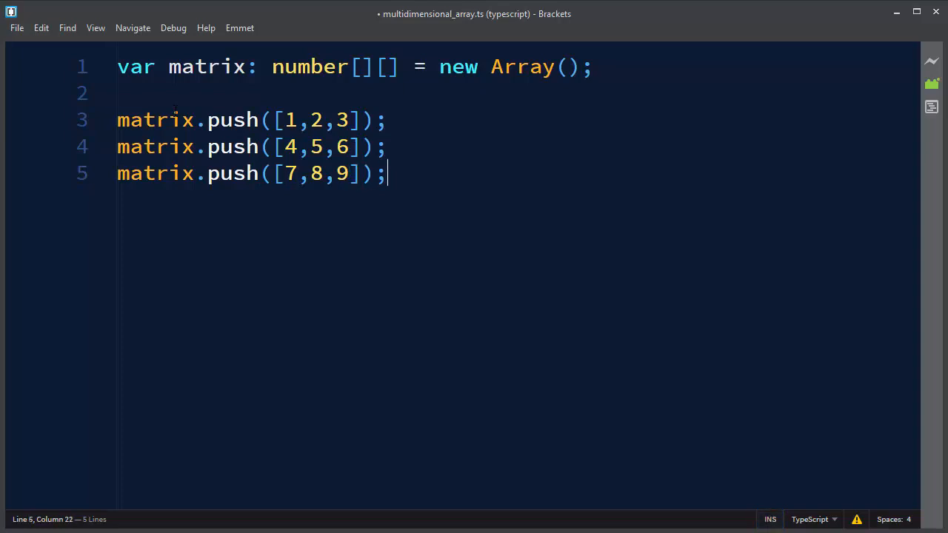
text(3x3)
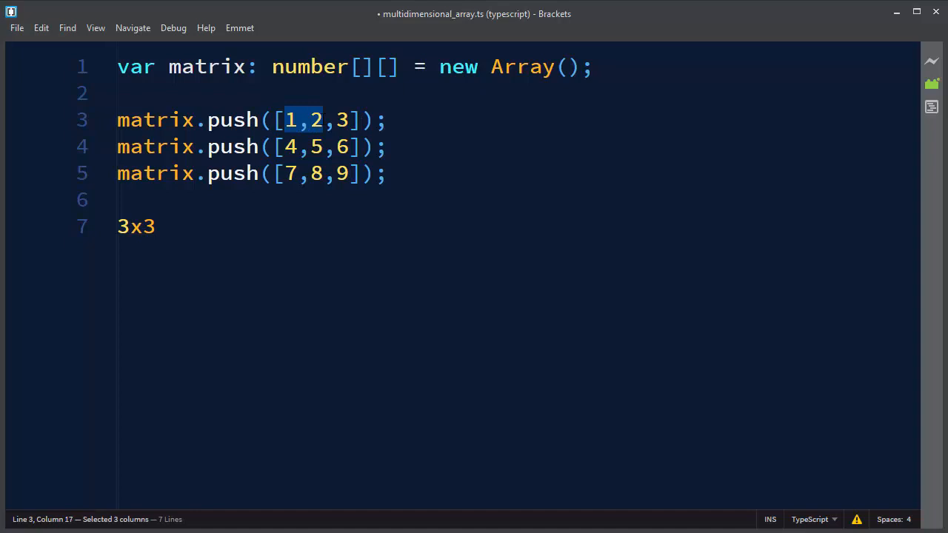
Replace the 3x3 note with document.writeln(matrix[]) on line 7.
click(154, 227)
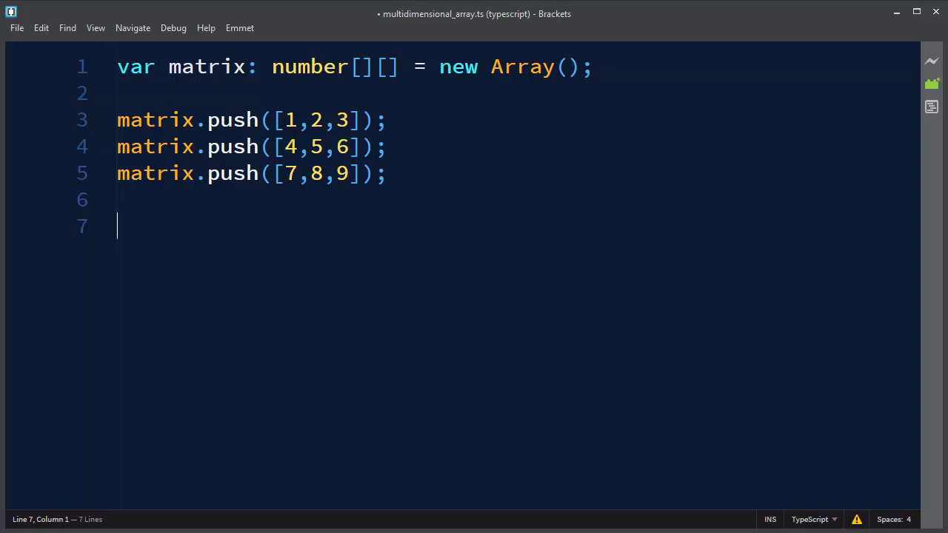
click(257, 200)
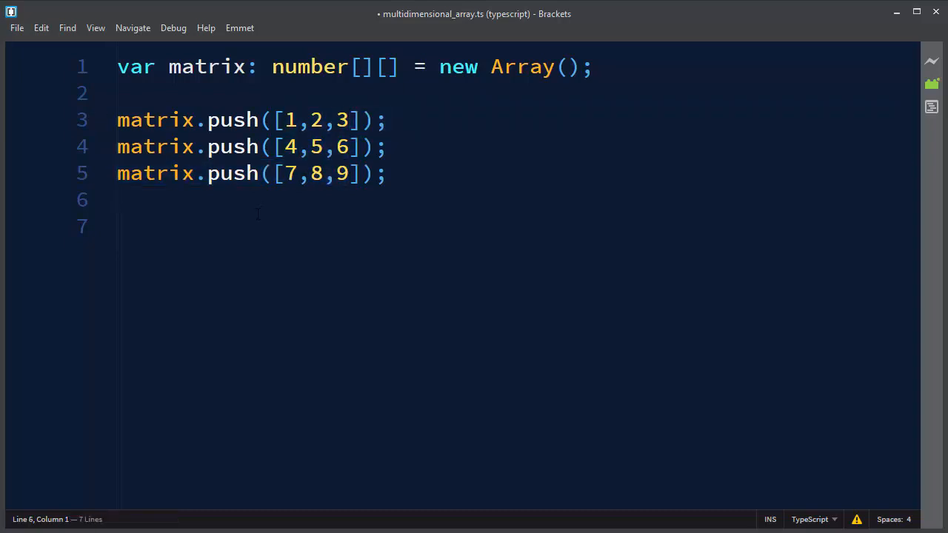
text(document.wr)
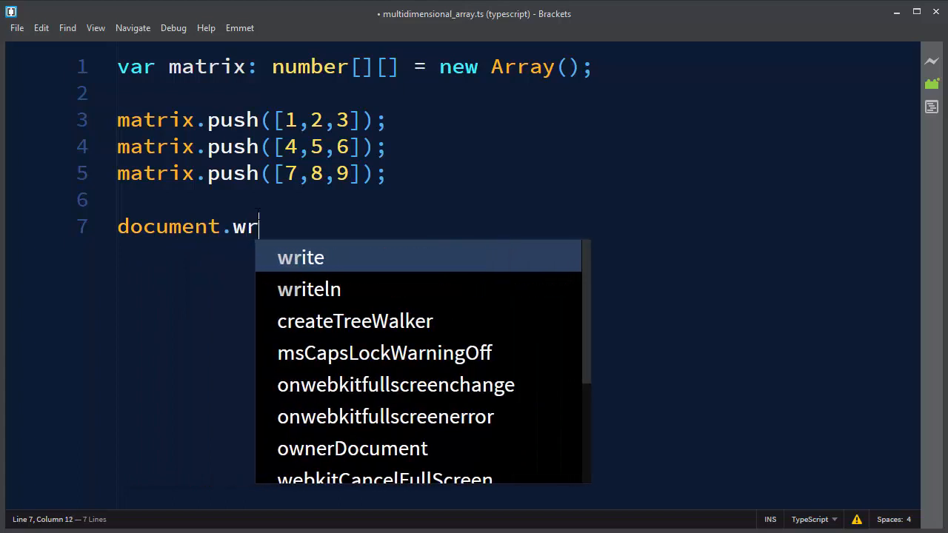
text(ir)
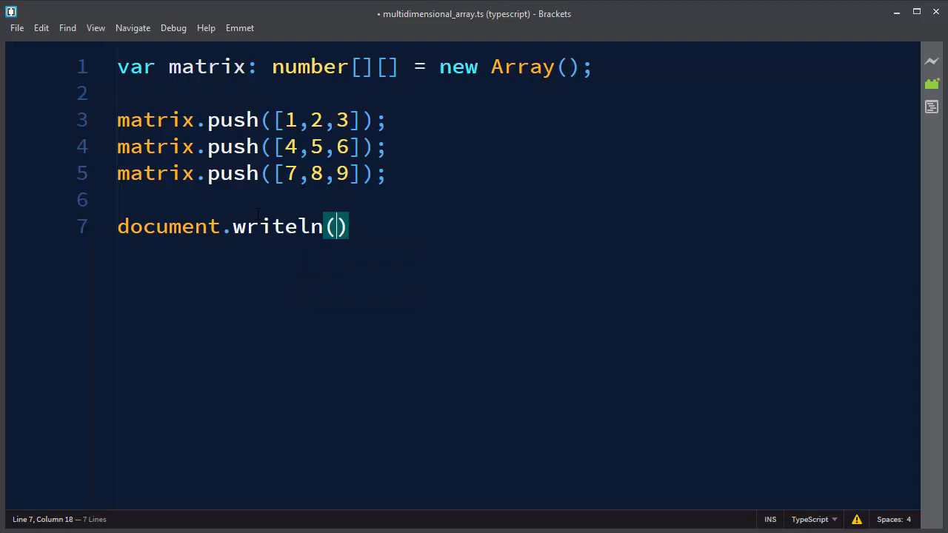
text(matri)
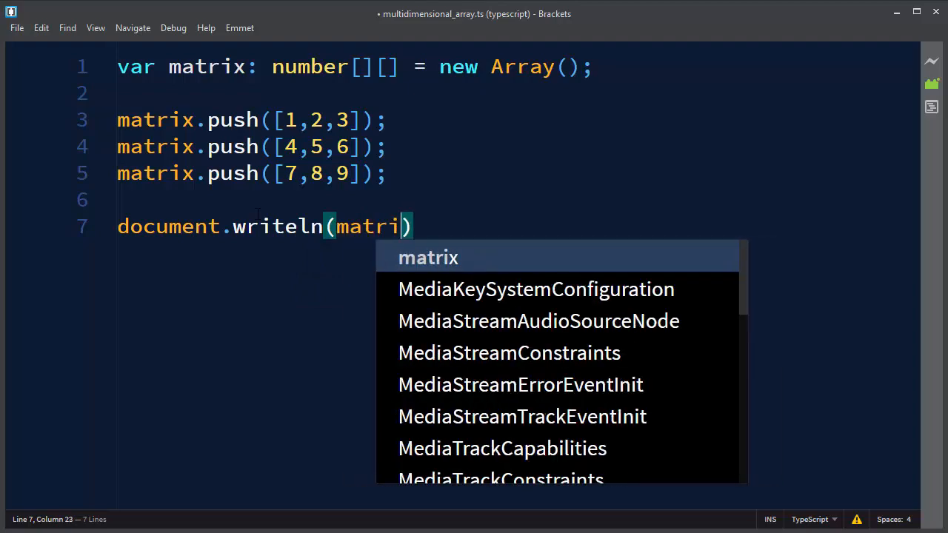
text(x[])
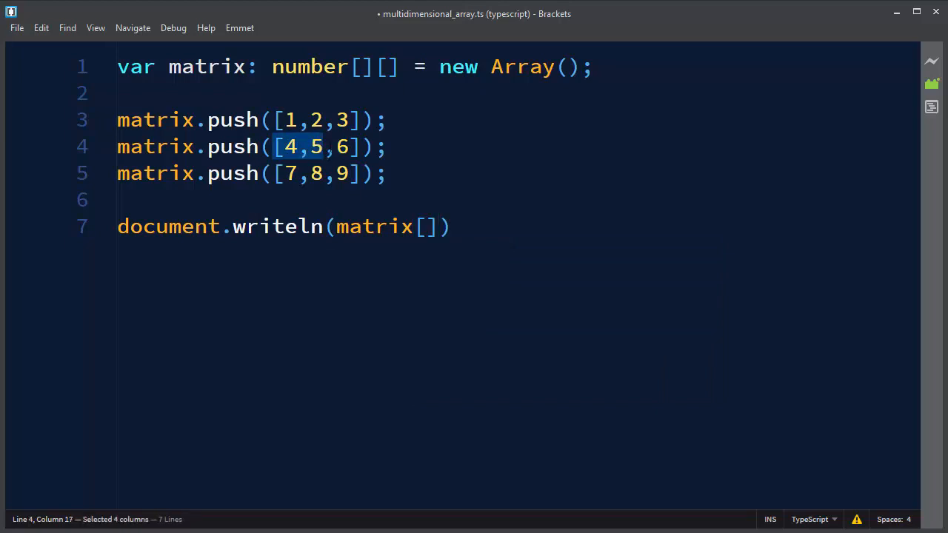
click(425, 227)
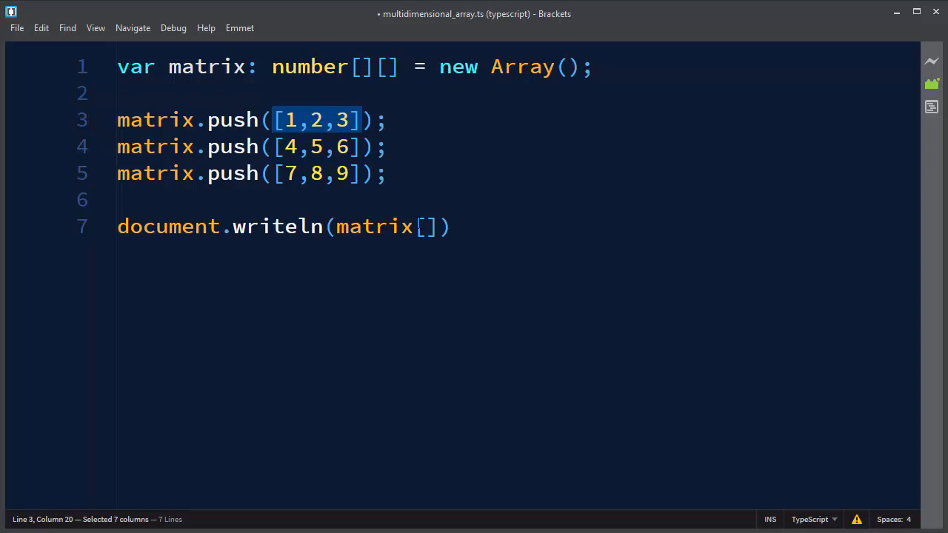
Label the three push lines with row indices 0, 1 and 2.
click(348, 119)
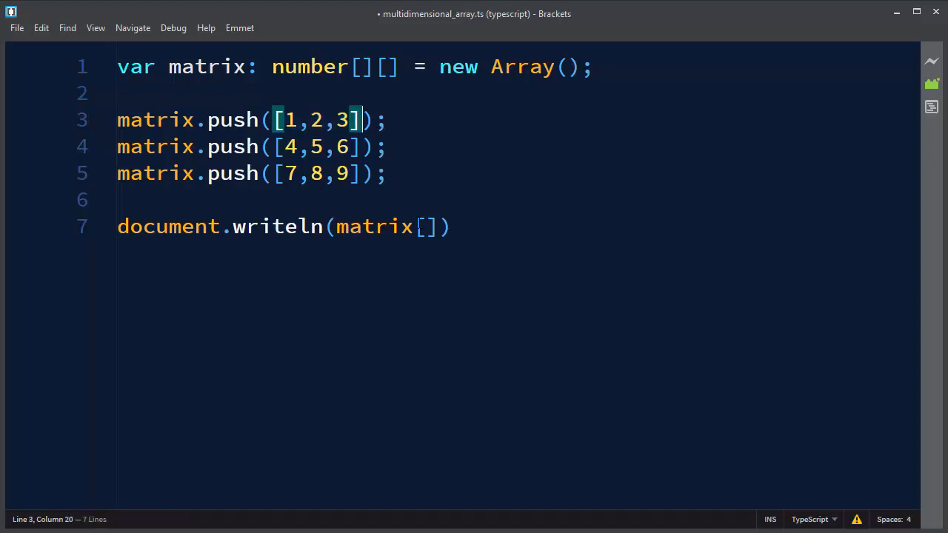
text(0)
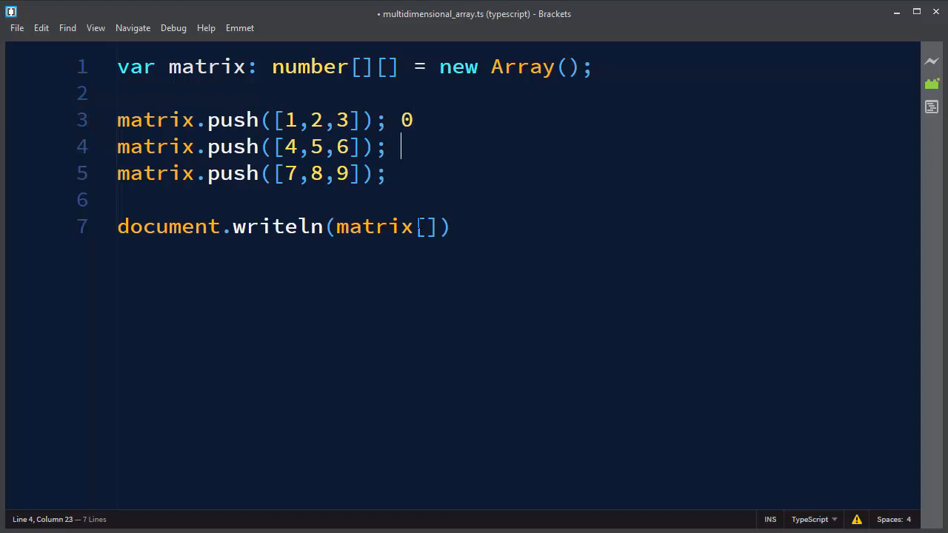
text(1)
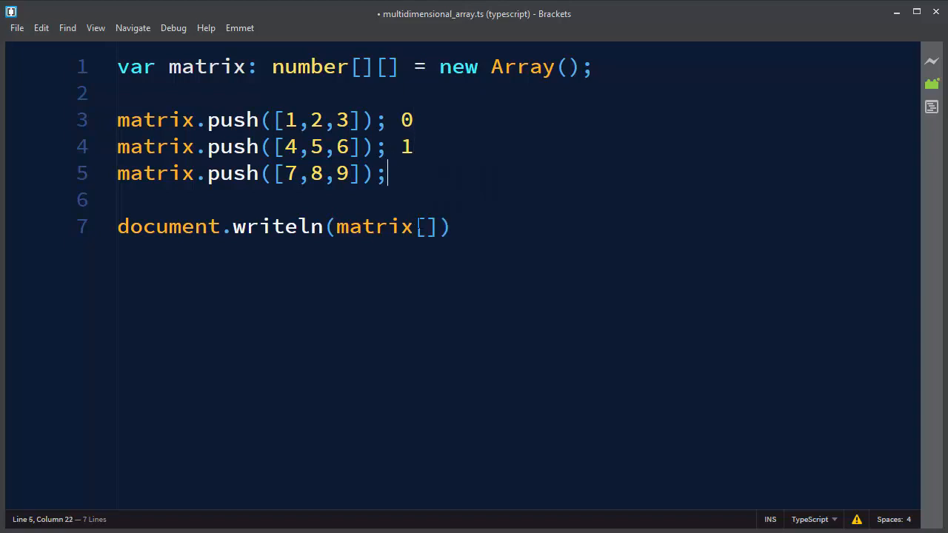
text(2)
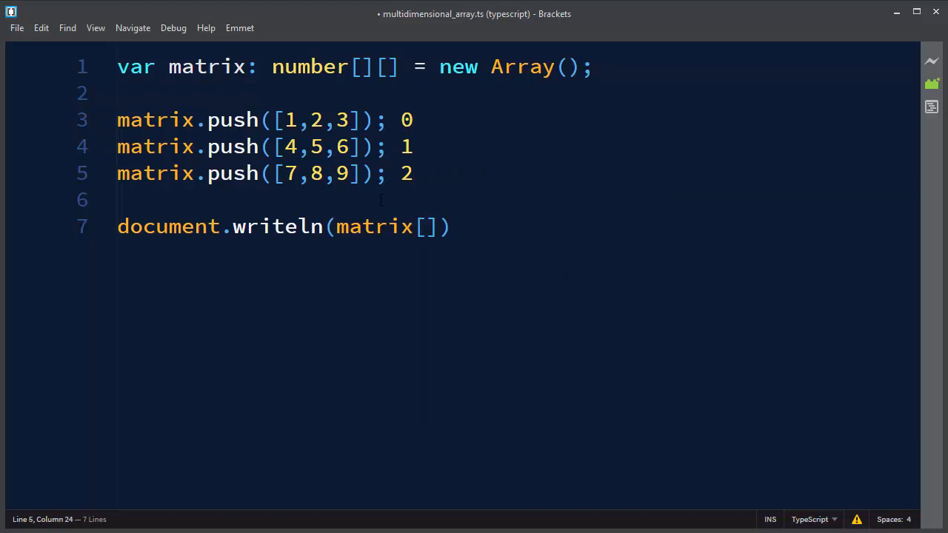
drag(283, 145, 348, 146)
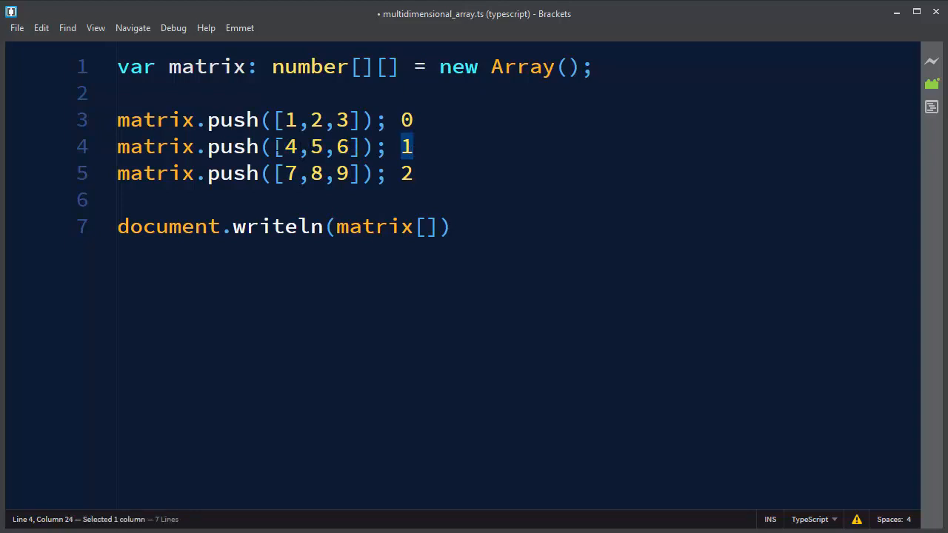
Fill the index as matrix[1][2] and end line 7 with a semicolon.
text(1)
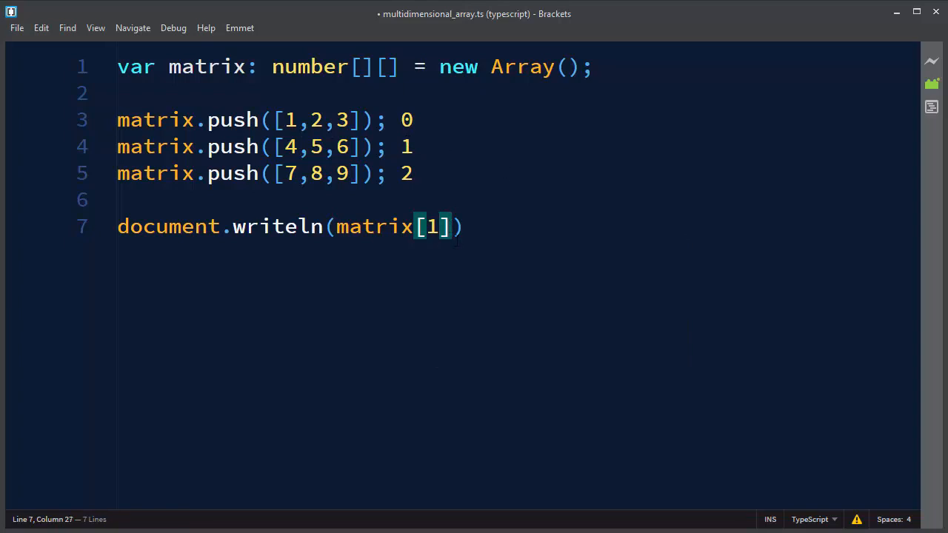
text([])
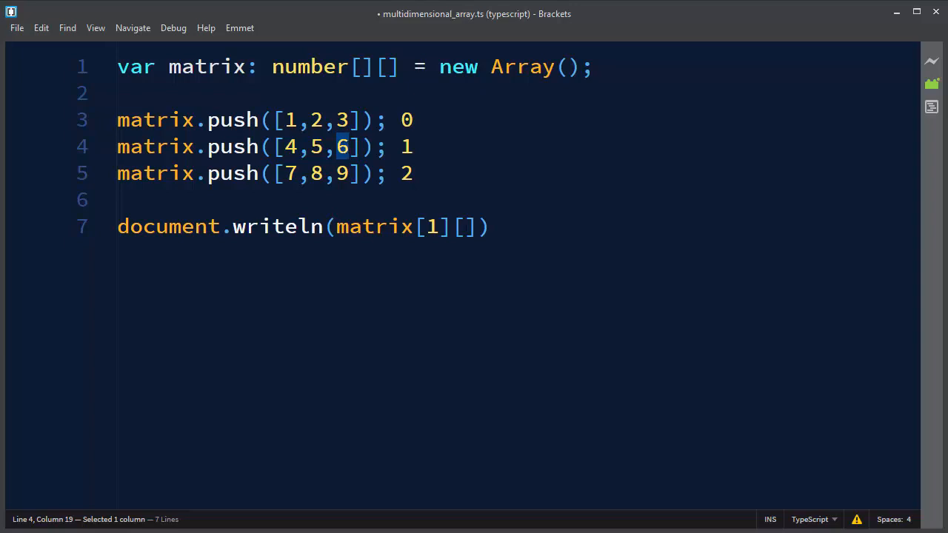
text(3)
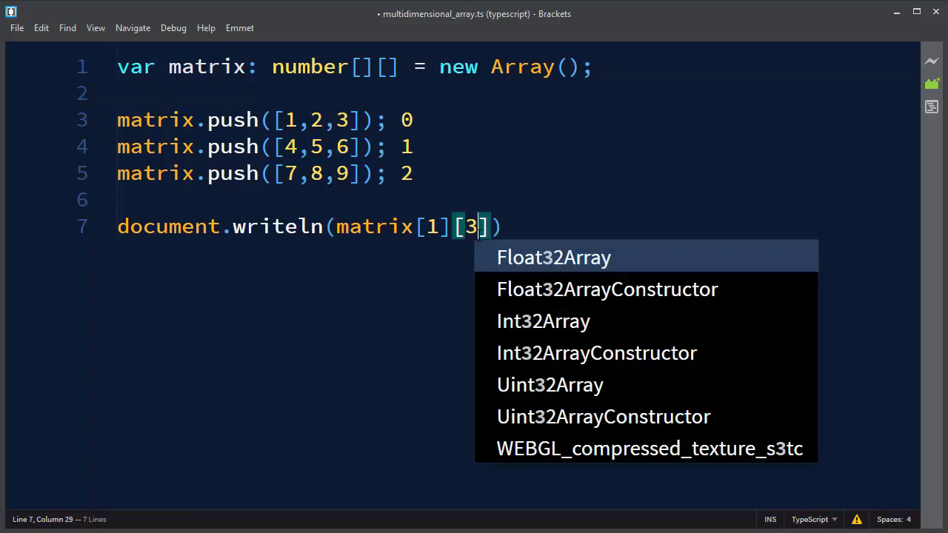
text(2)
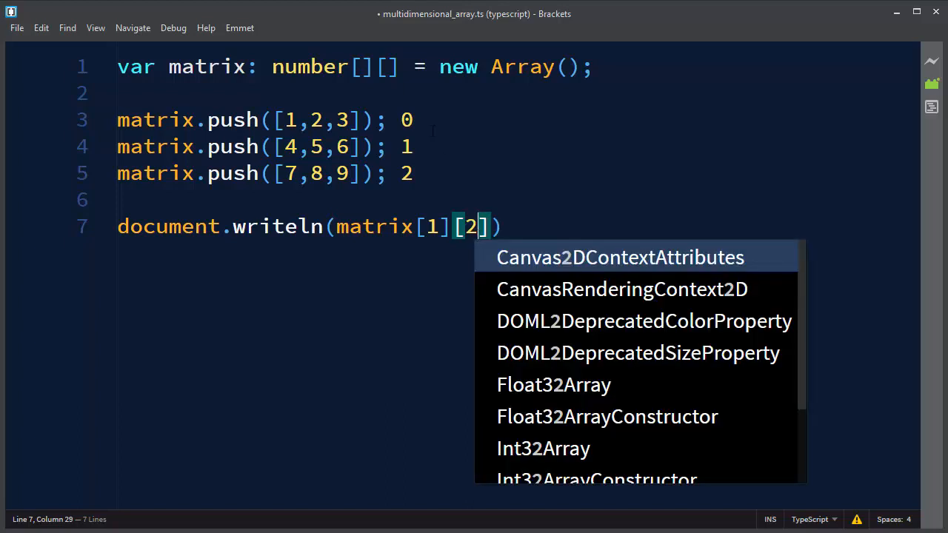
key(Escape)
text(0 1)
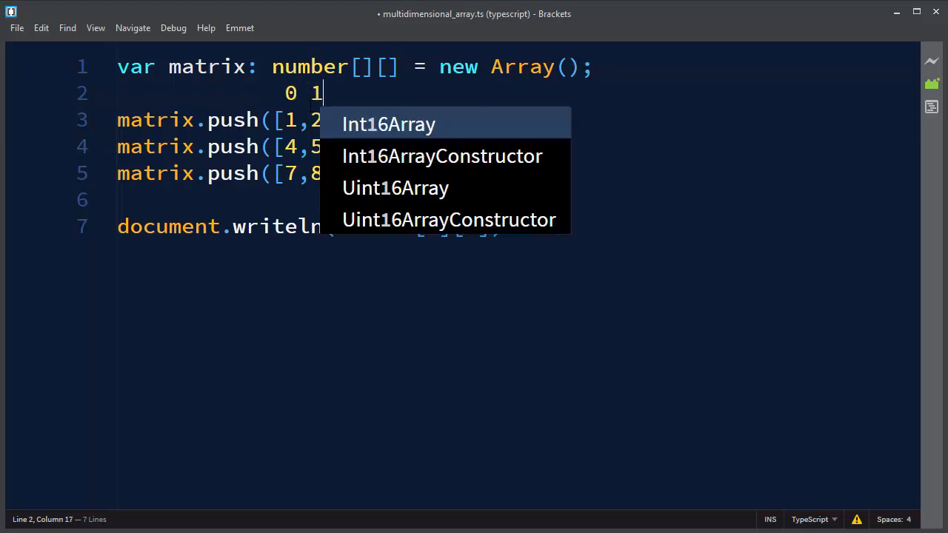
text(2)
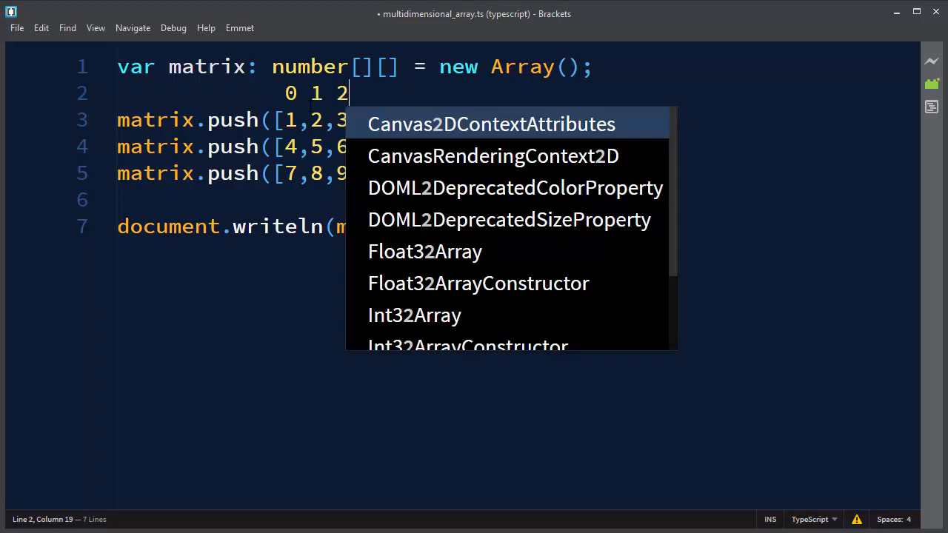
key(Escape)
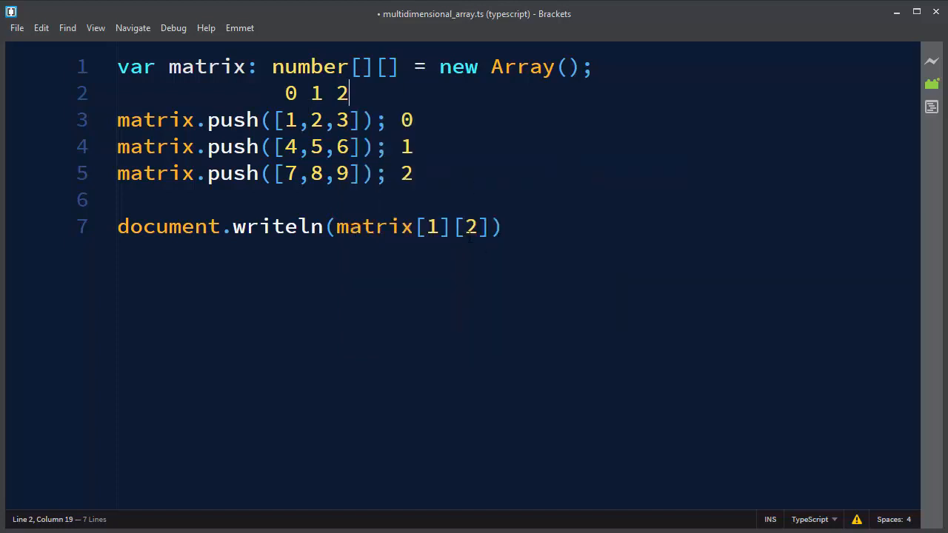
text(;)
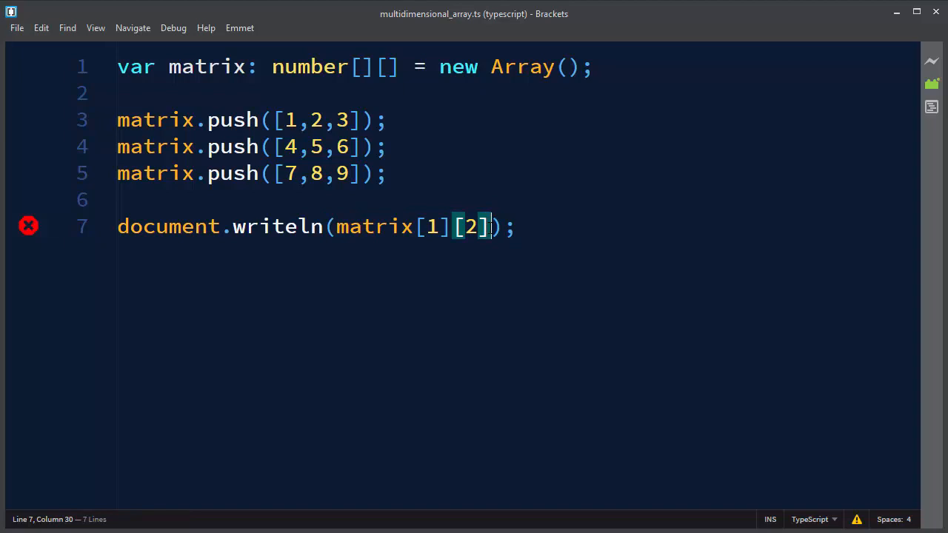
Append .toString() to matrix[1][2] using the autocomplete suggestion.
text(.to)
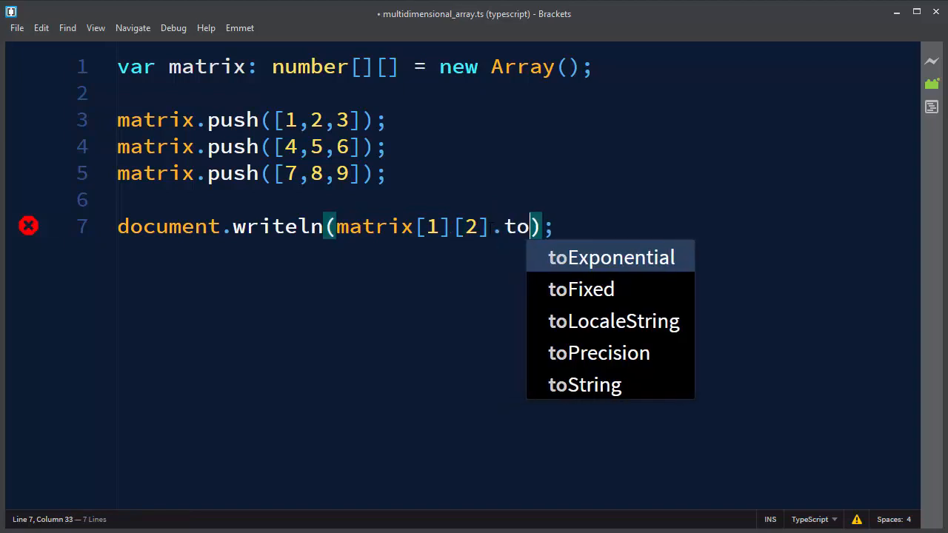
click(585, 384)
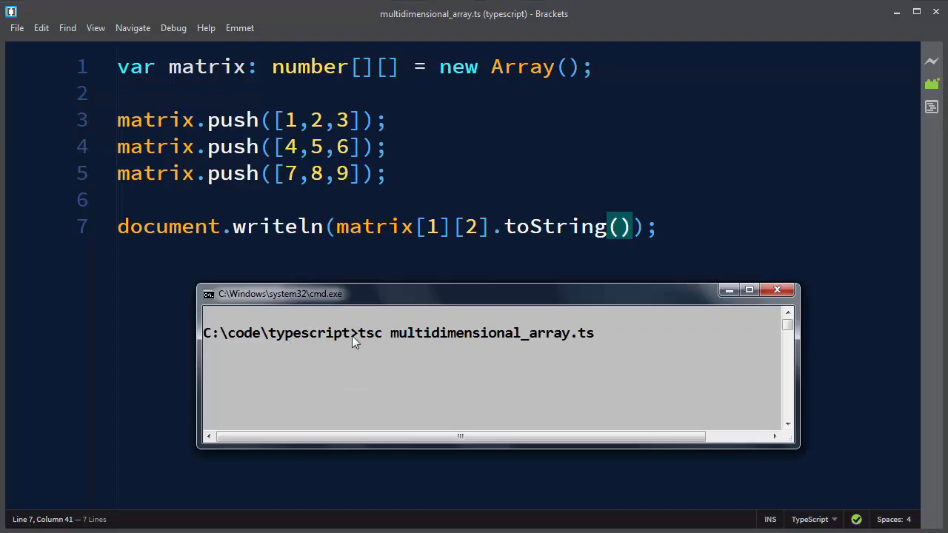
mouse_move(374, 341)
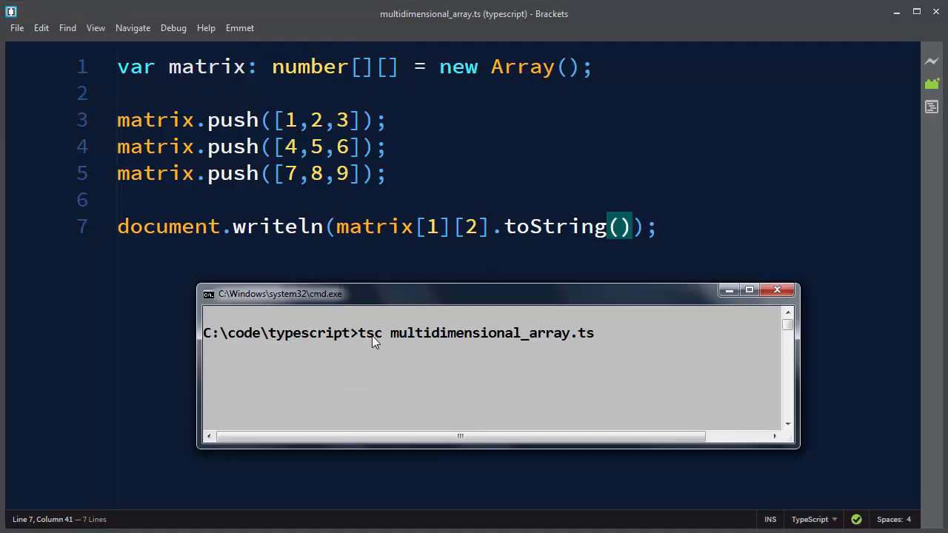
mouse_move(398, 341)
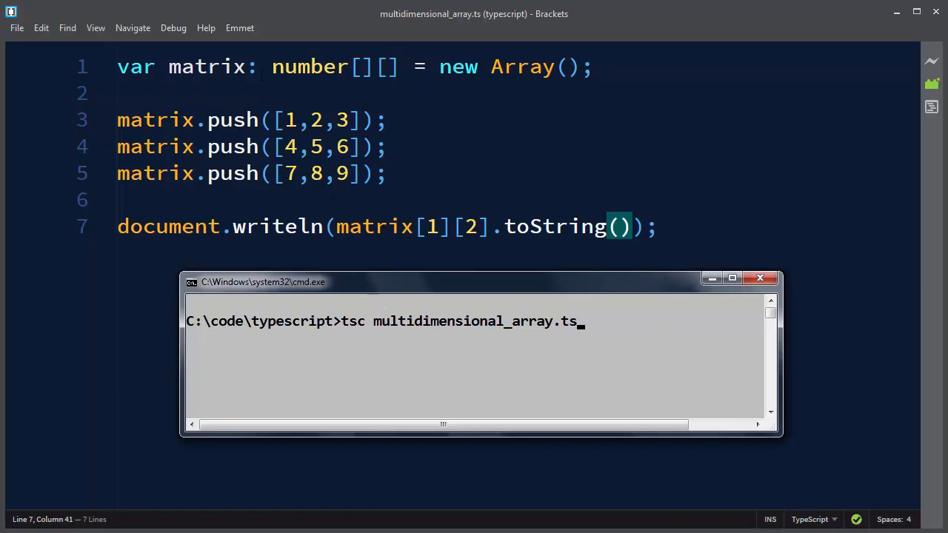
mouse_move(606, 331)
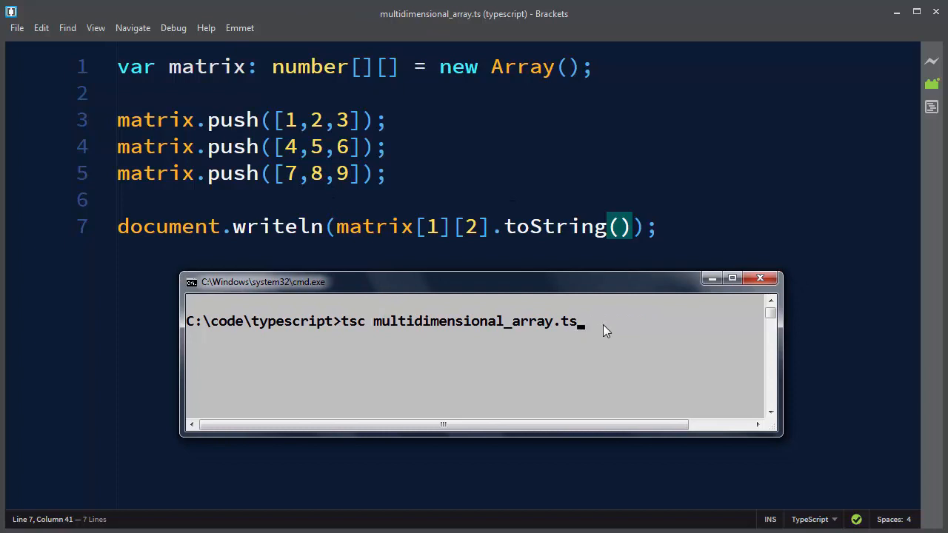
Run 'tsc multidimensional_array.ts' in Command Prompt.
key(enter)
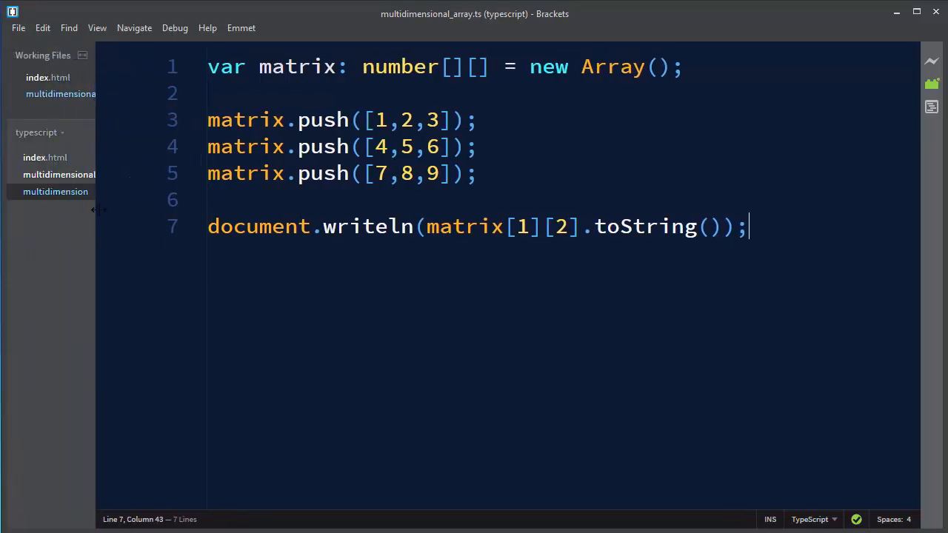
Launch Live Preview of index.html and move Brackets aside to see output 6 in Firefox.
click(44, 157)
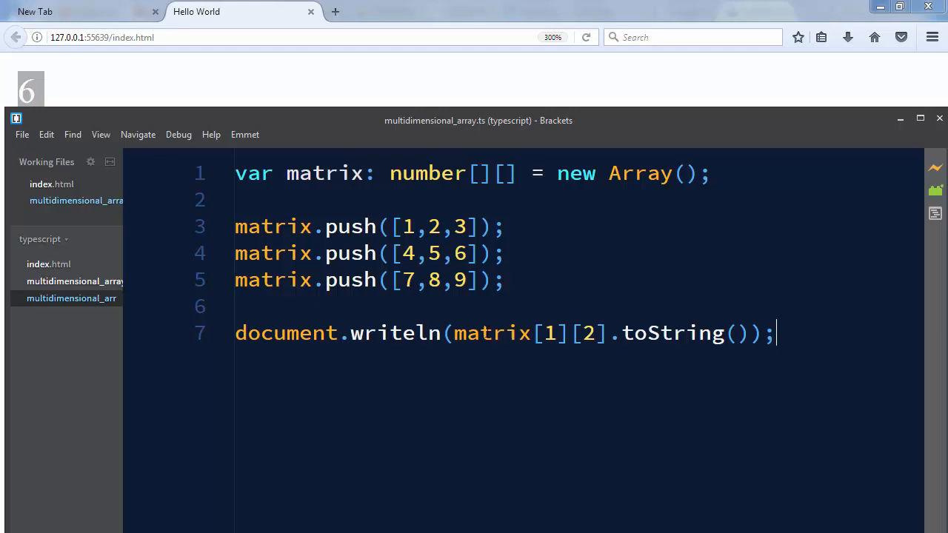
drag(537, 333, 603, 332)
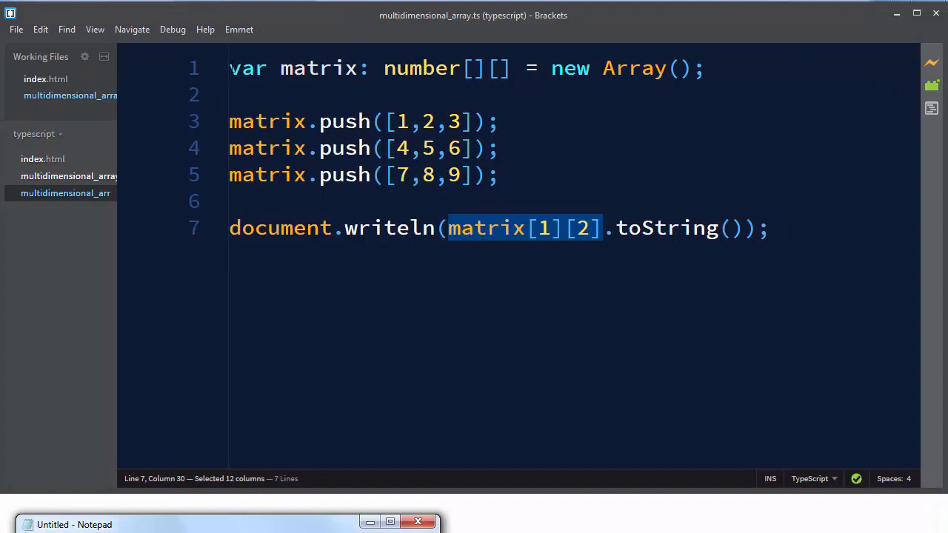
Wrap lines 1–7 of the old code in a /* */ block comment.
text(/*)
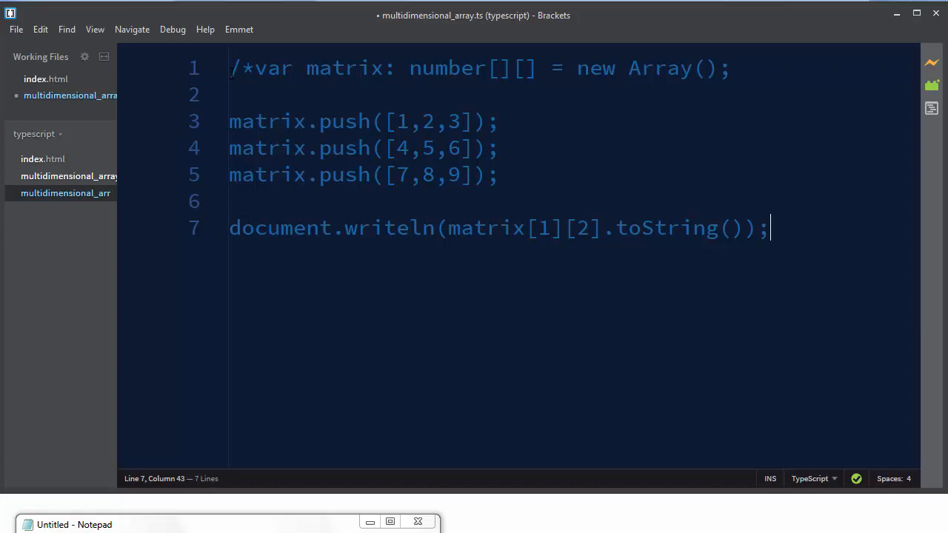
text(())
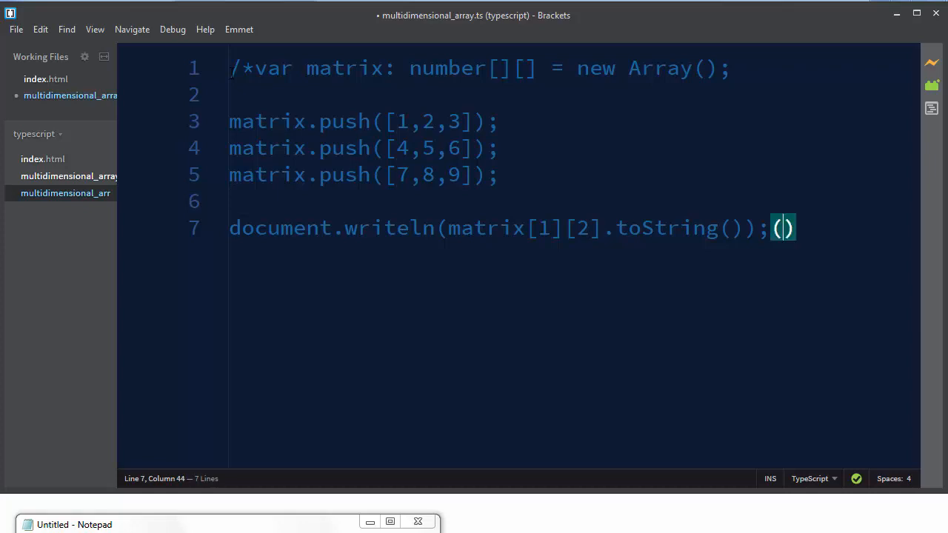
text(*/)
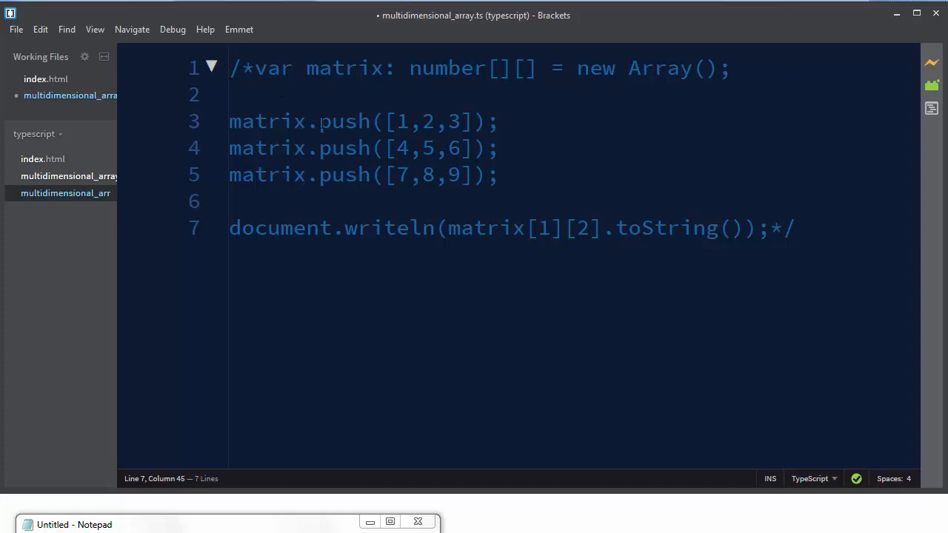
click(794, 227)
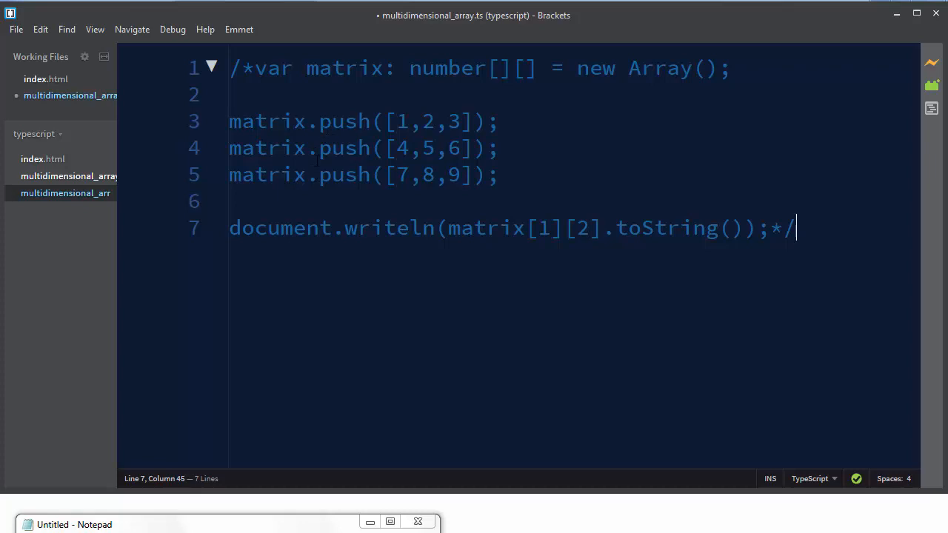
Declare matrix as literal [[1,2,3],[4,5,6],[7,8,9]] and reuse the writeln(matrix[1][2]) line.
text(v)
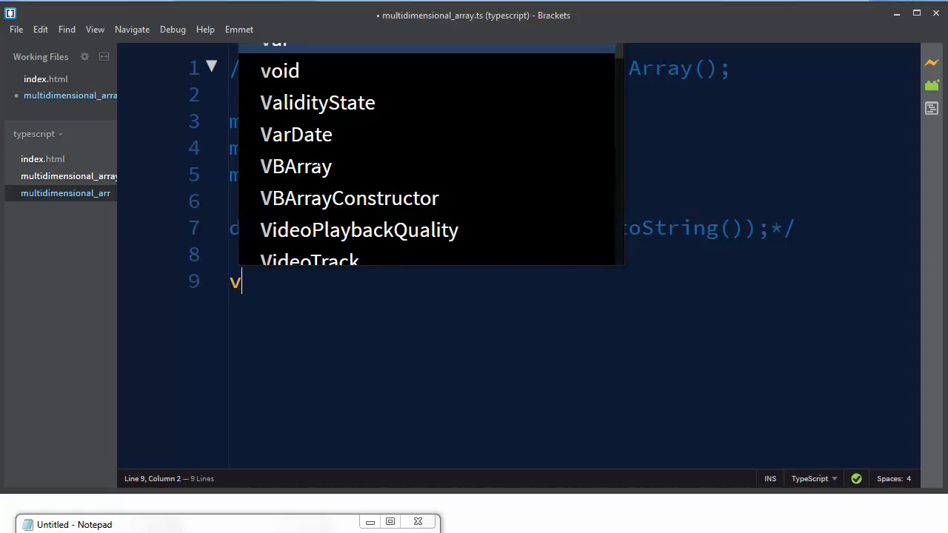
text(ar matrix: number[][] = [)
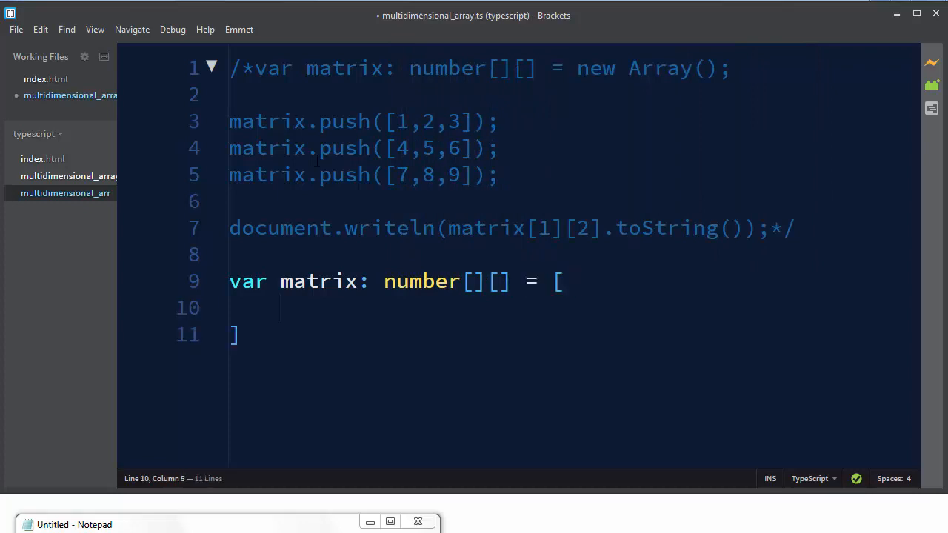
text(;)
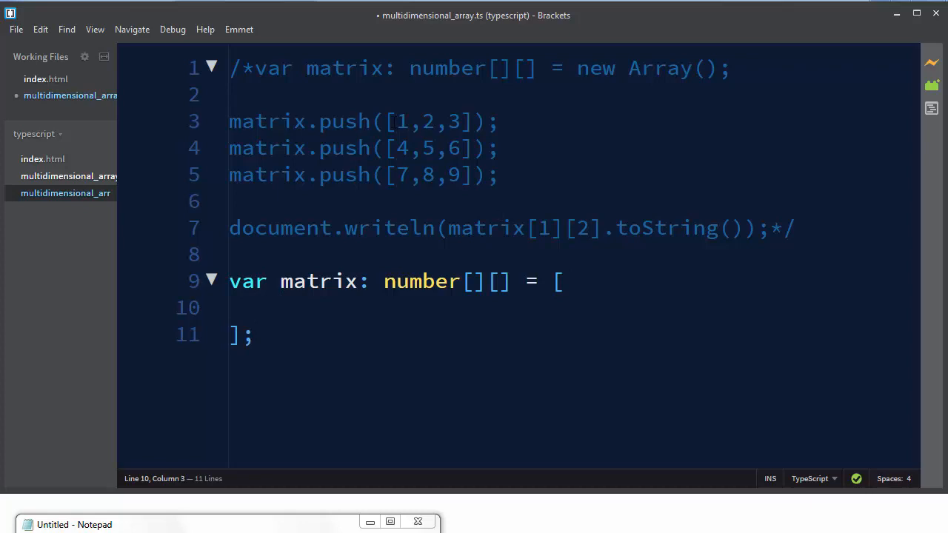
text([1,2,3])
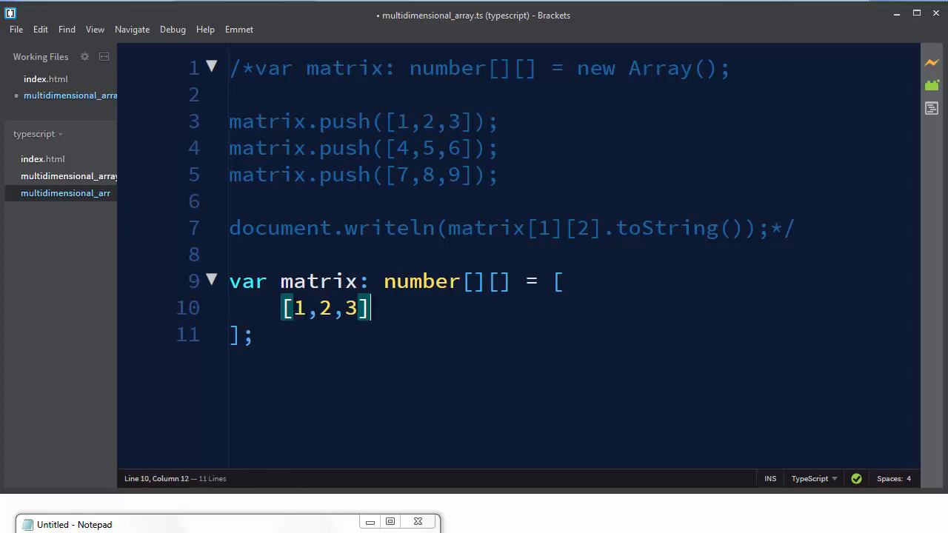
text(,[4,5,6)
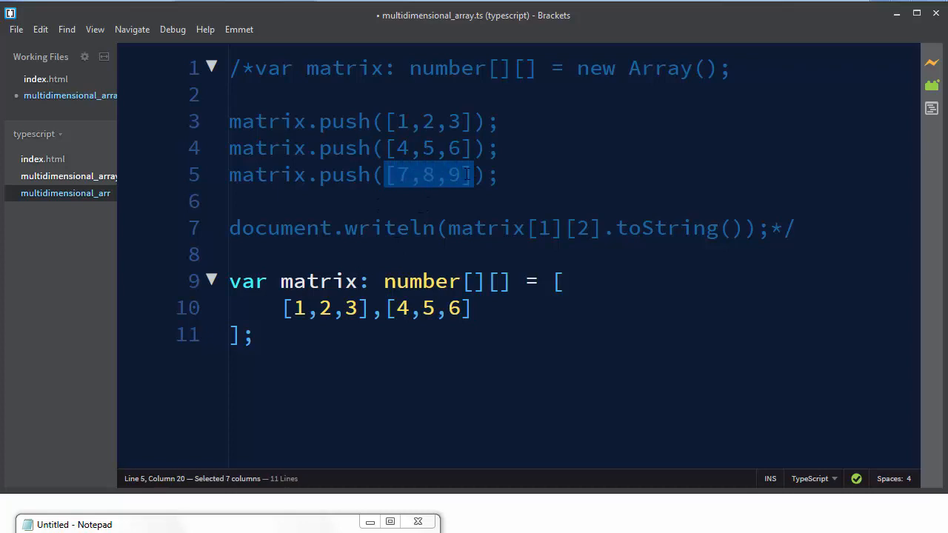
click(472, 308)
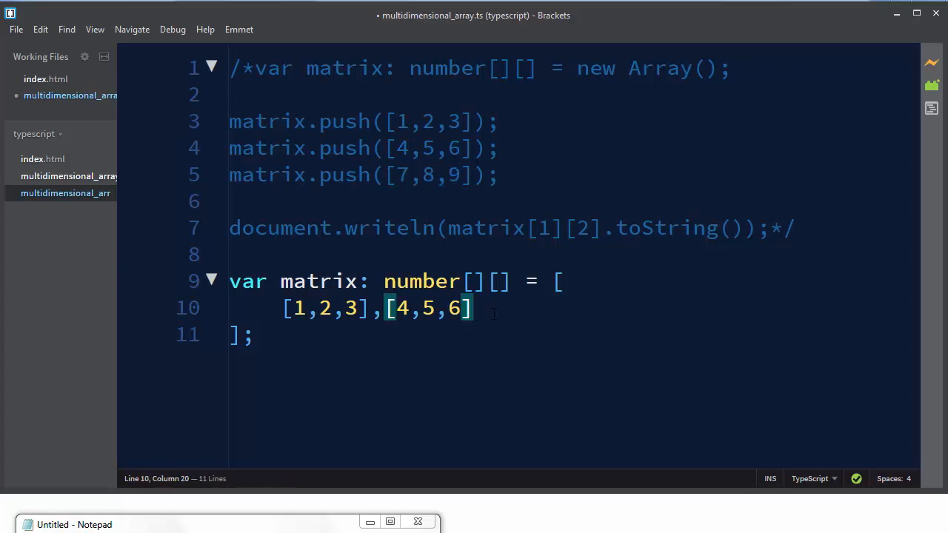
text([7,8,9])
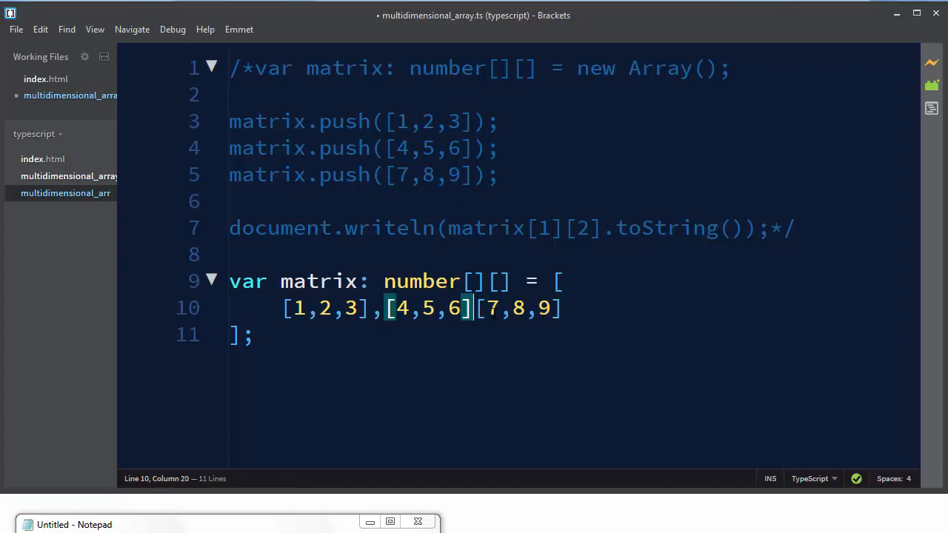
text(,)
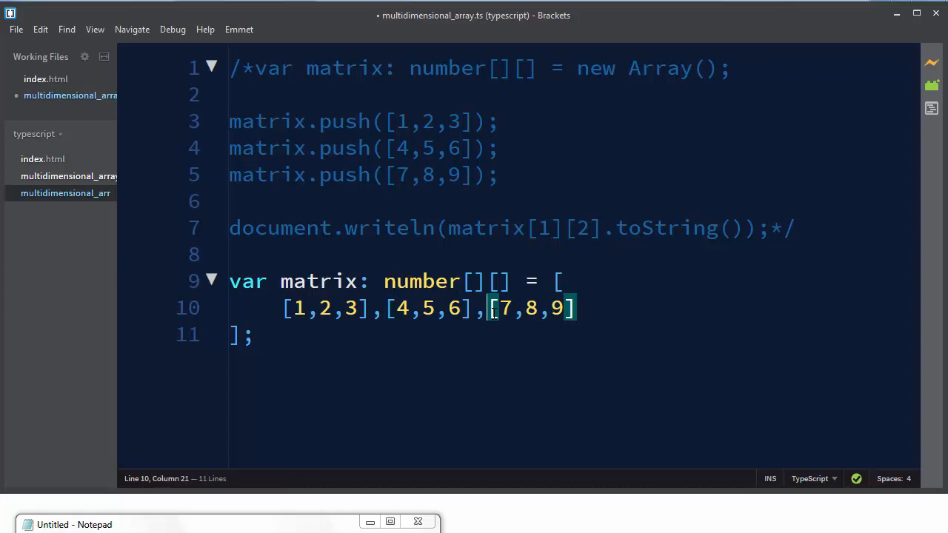
drag(229, 228, 755, 227)
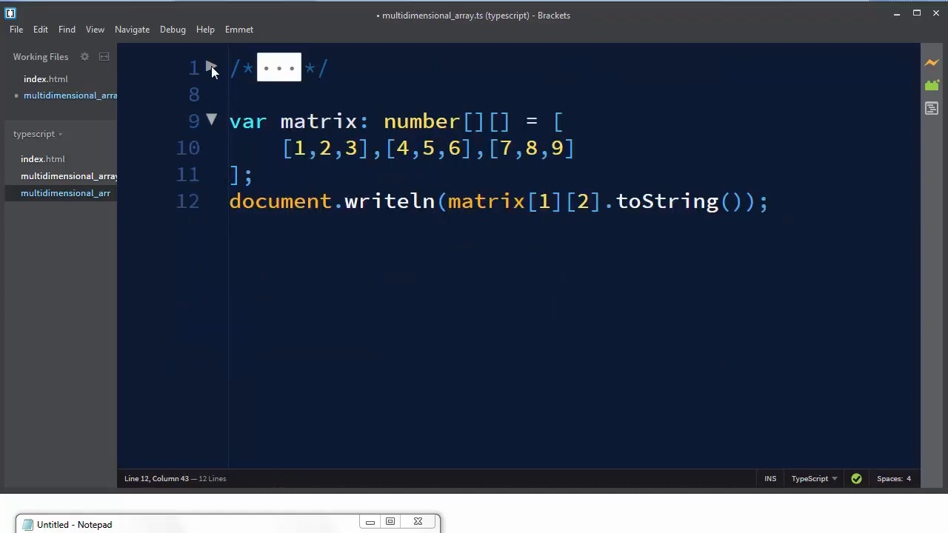
click(212, 68)
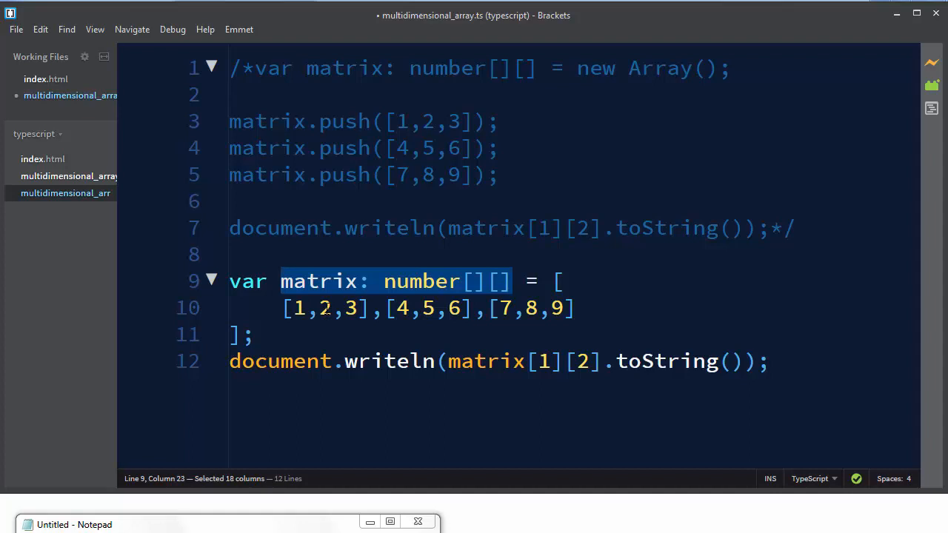
Retype matrix as string[][], quote values "1"–"9", and drop .toString() from writeln.
click(211, 68)
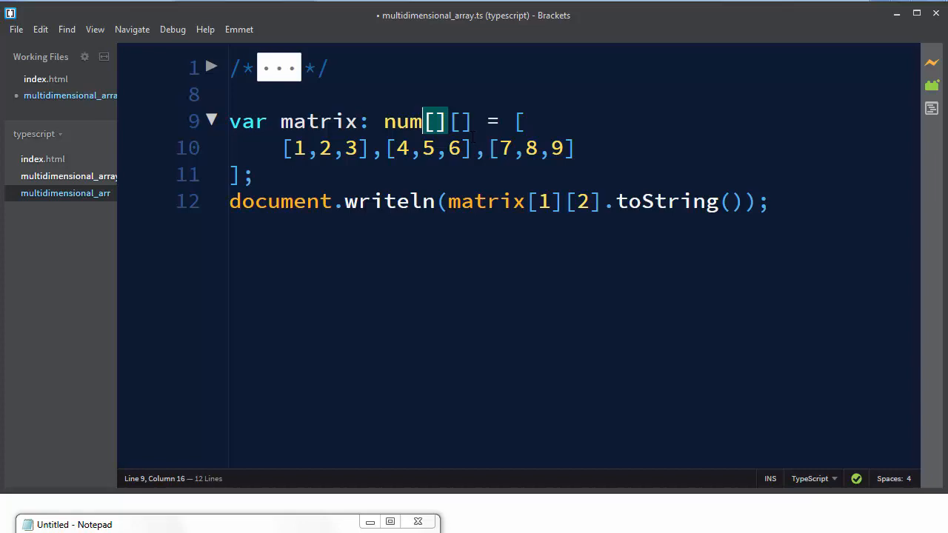
key(Backspace)
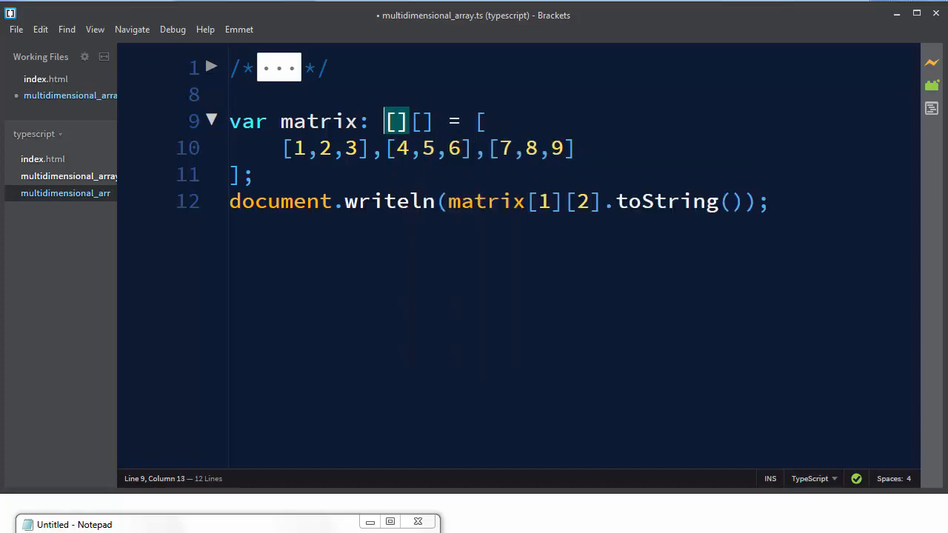
text(string)
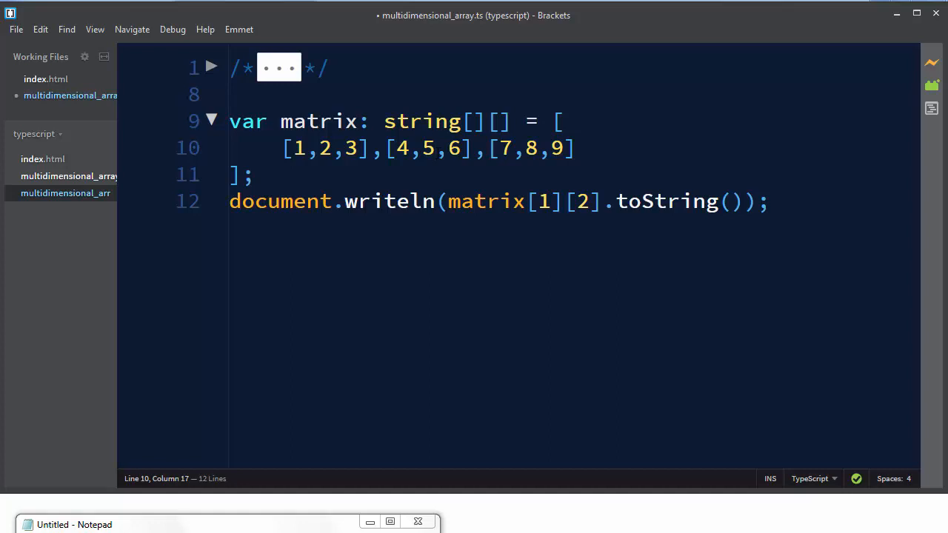
text(")
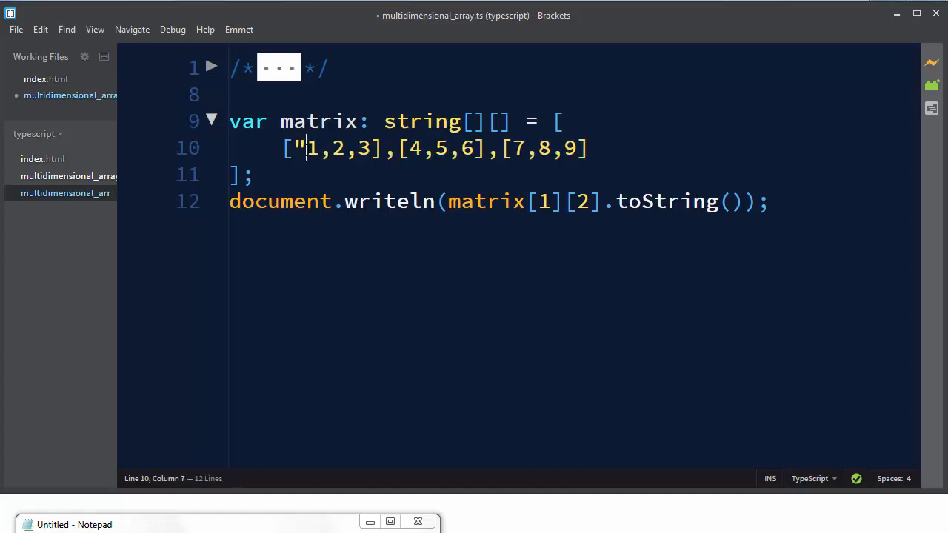
text(","2)
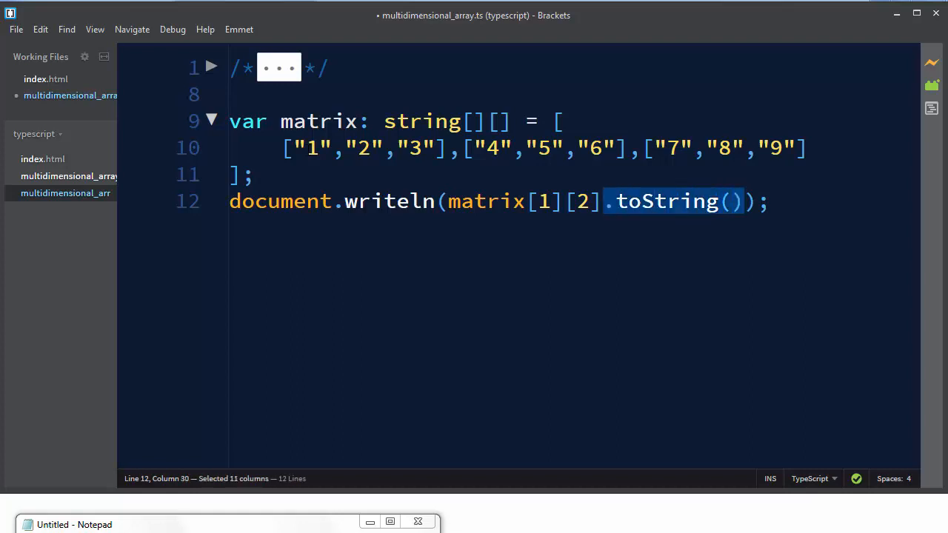
key(Delete)
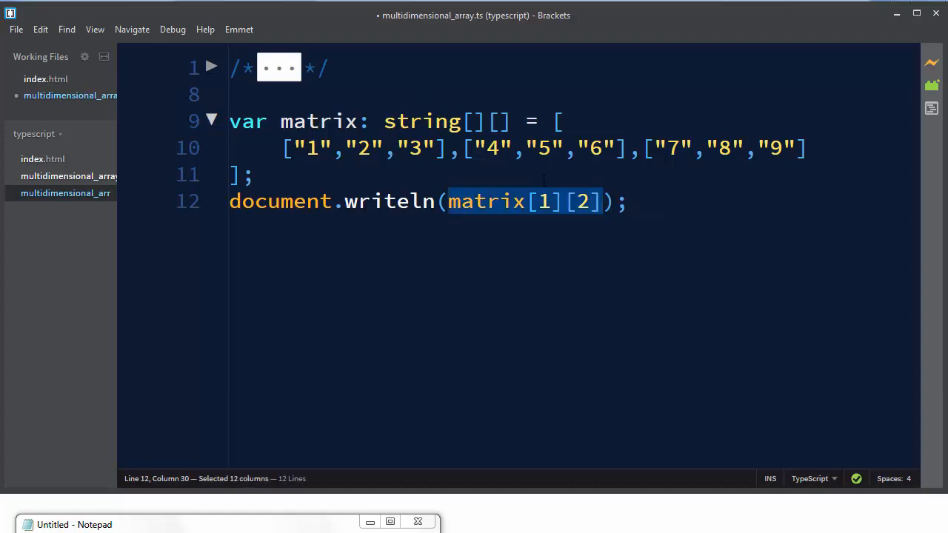
double_click(488, 148)
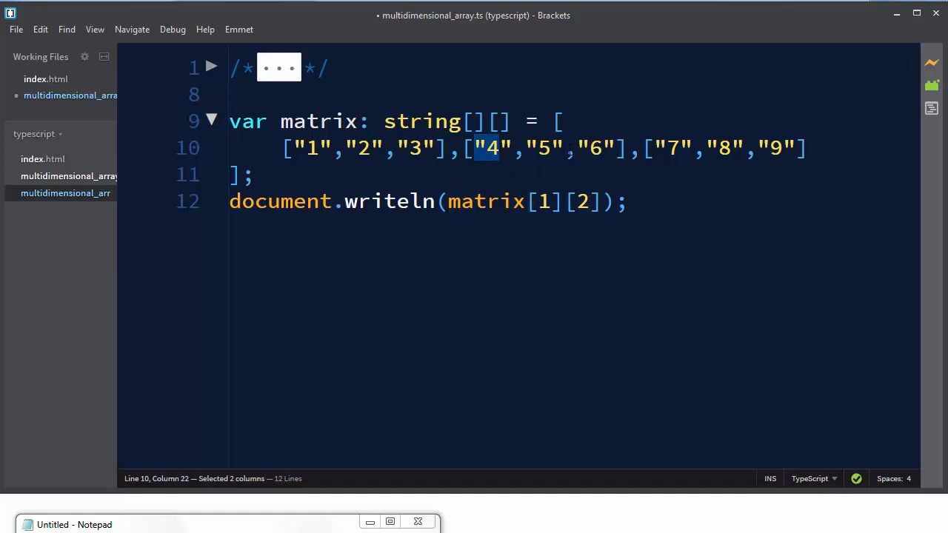